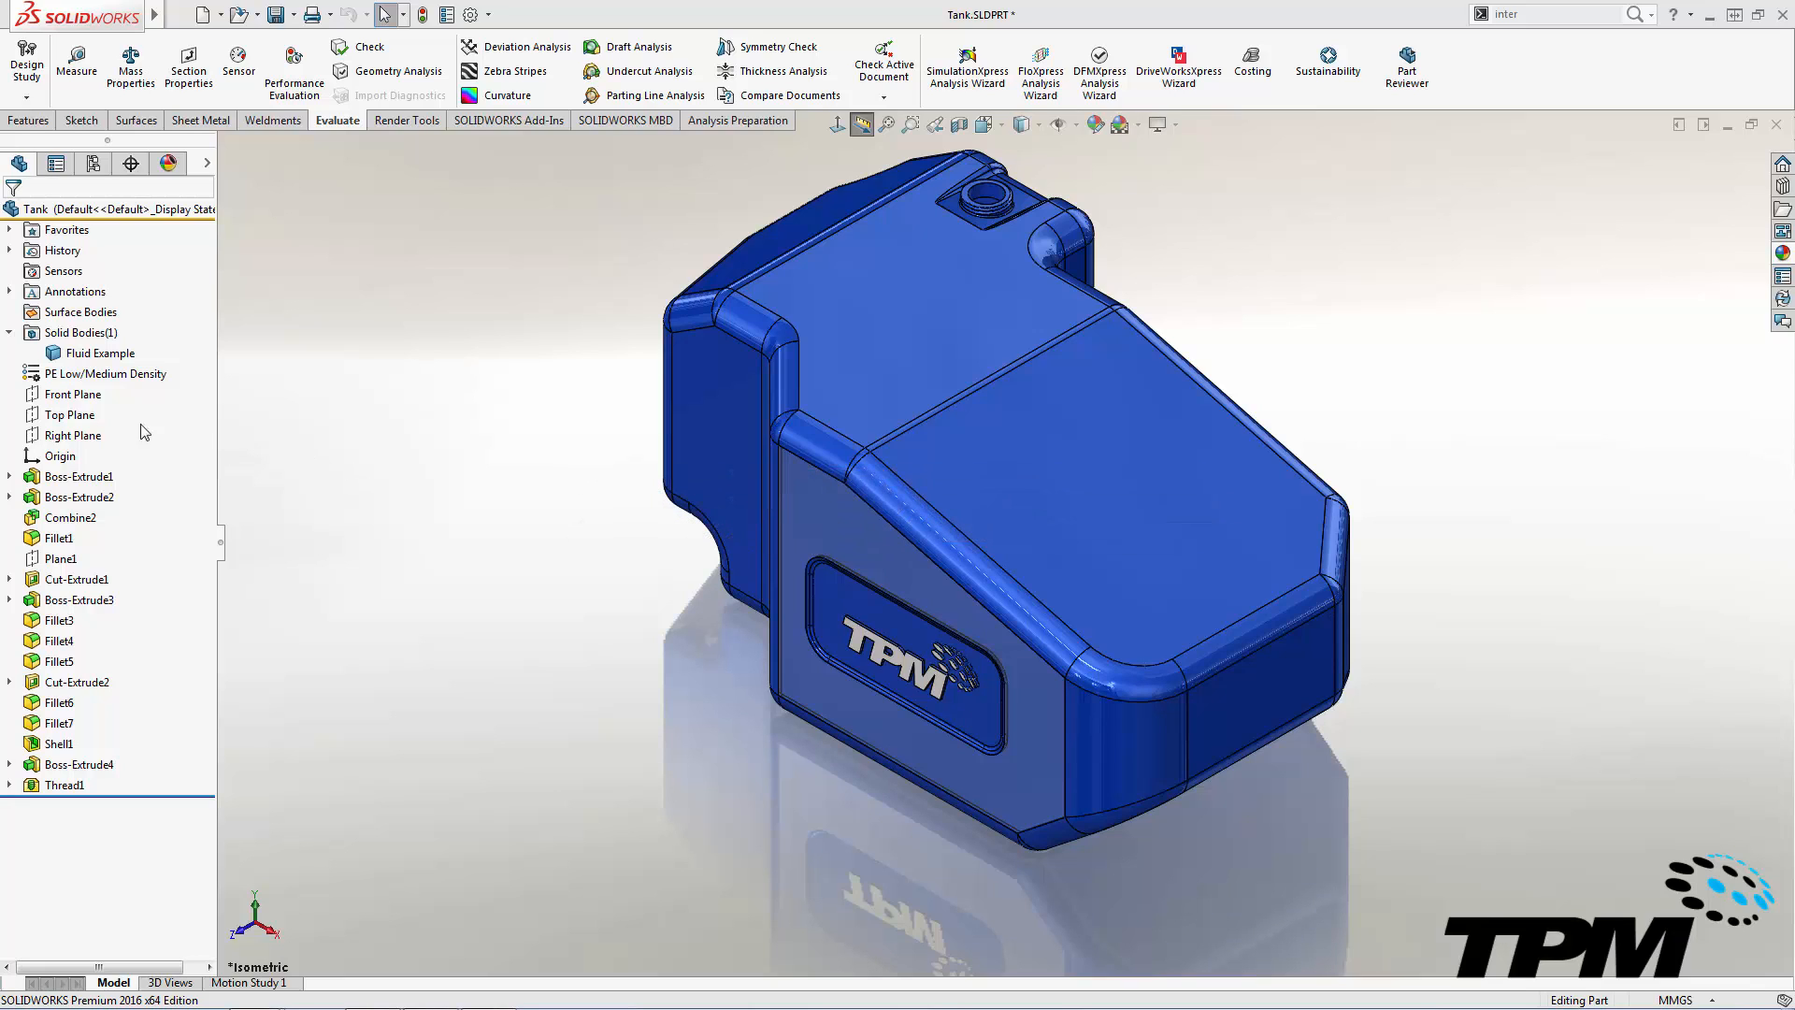
Create Plane4 parallel to the Top Plane, offset 125 mm above the tank
left_click(69, 413)
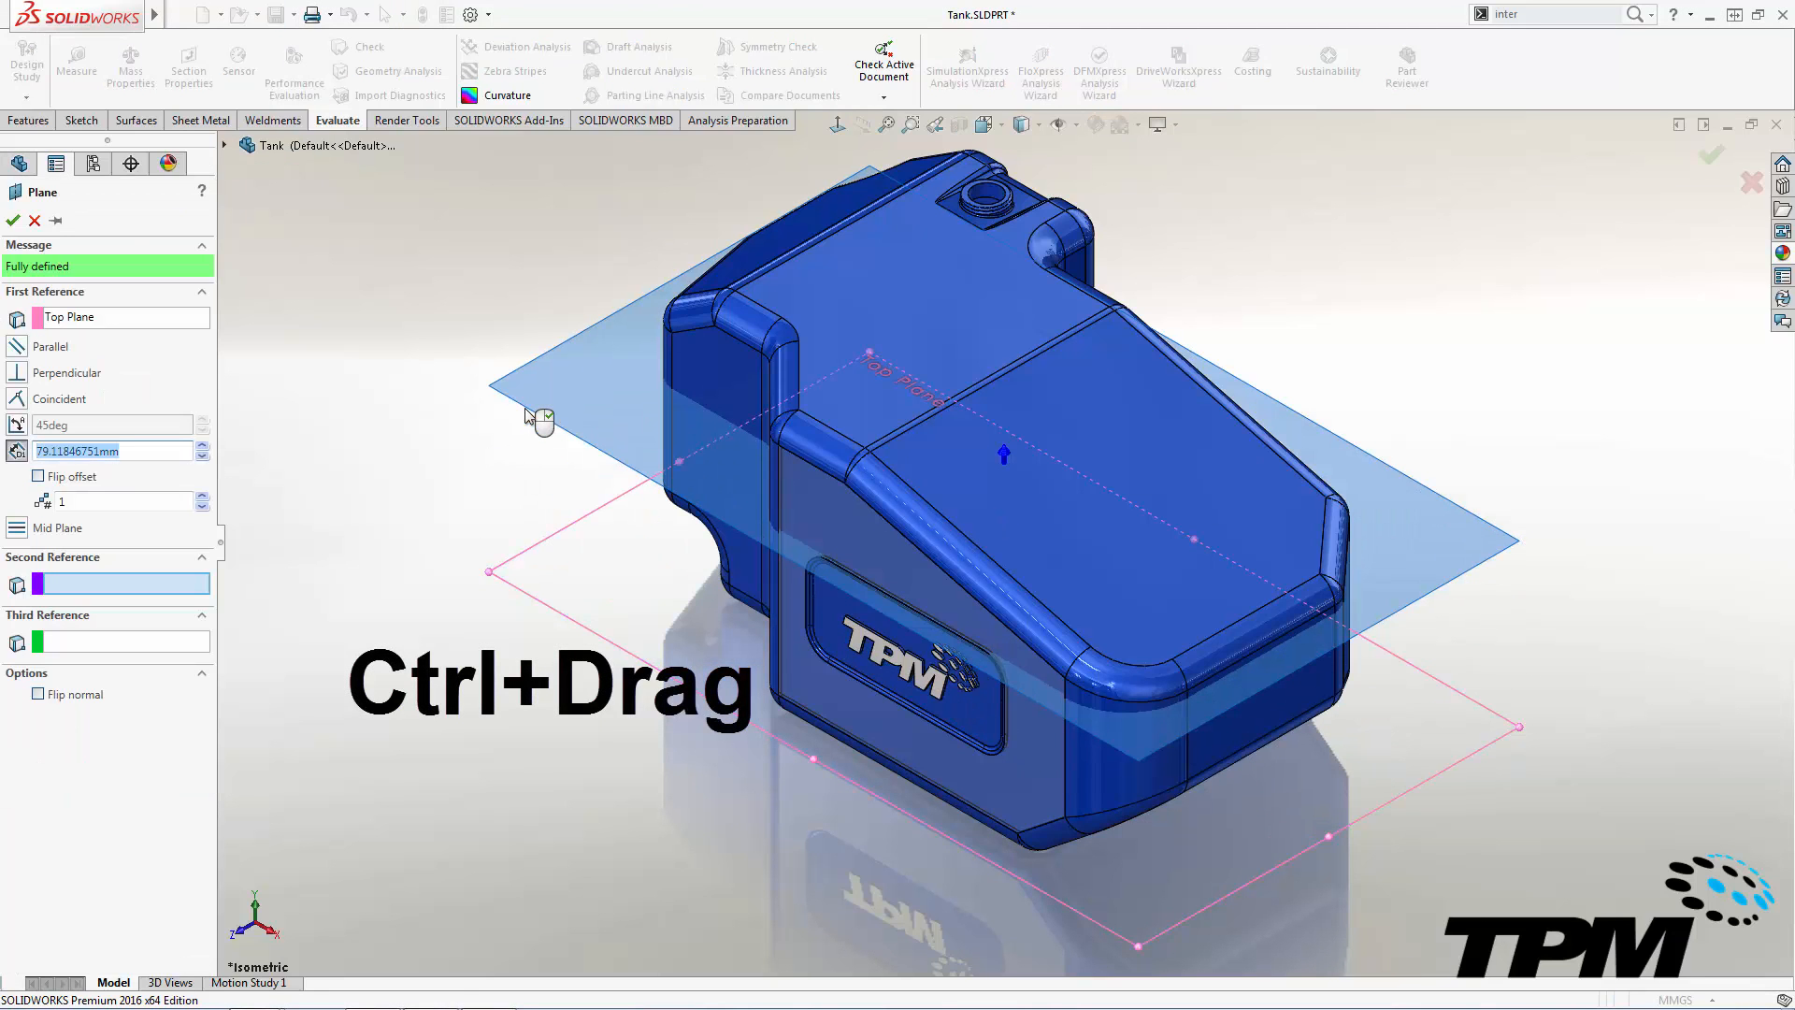
type("125.0mm")
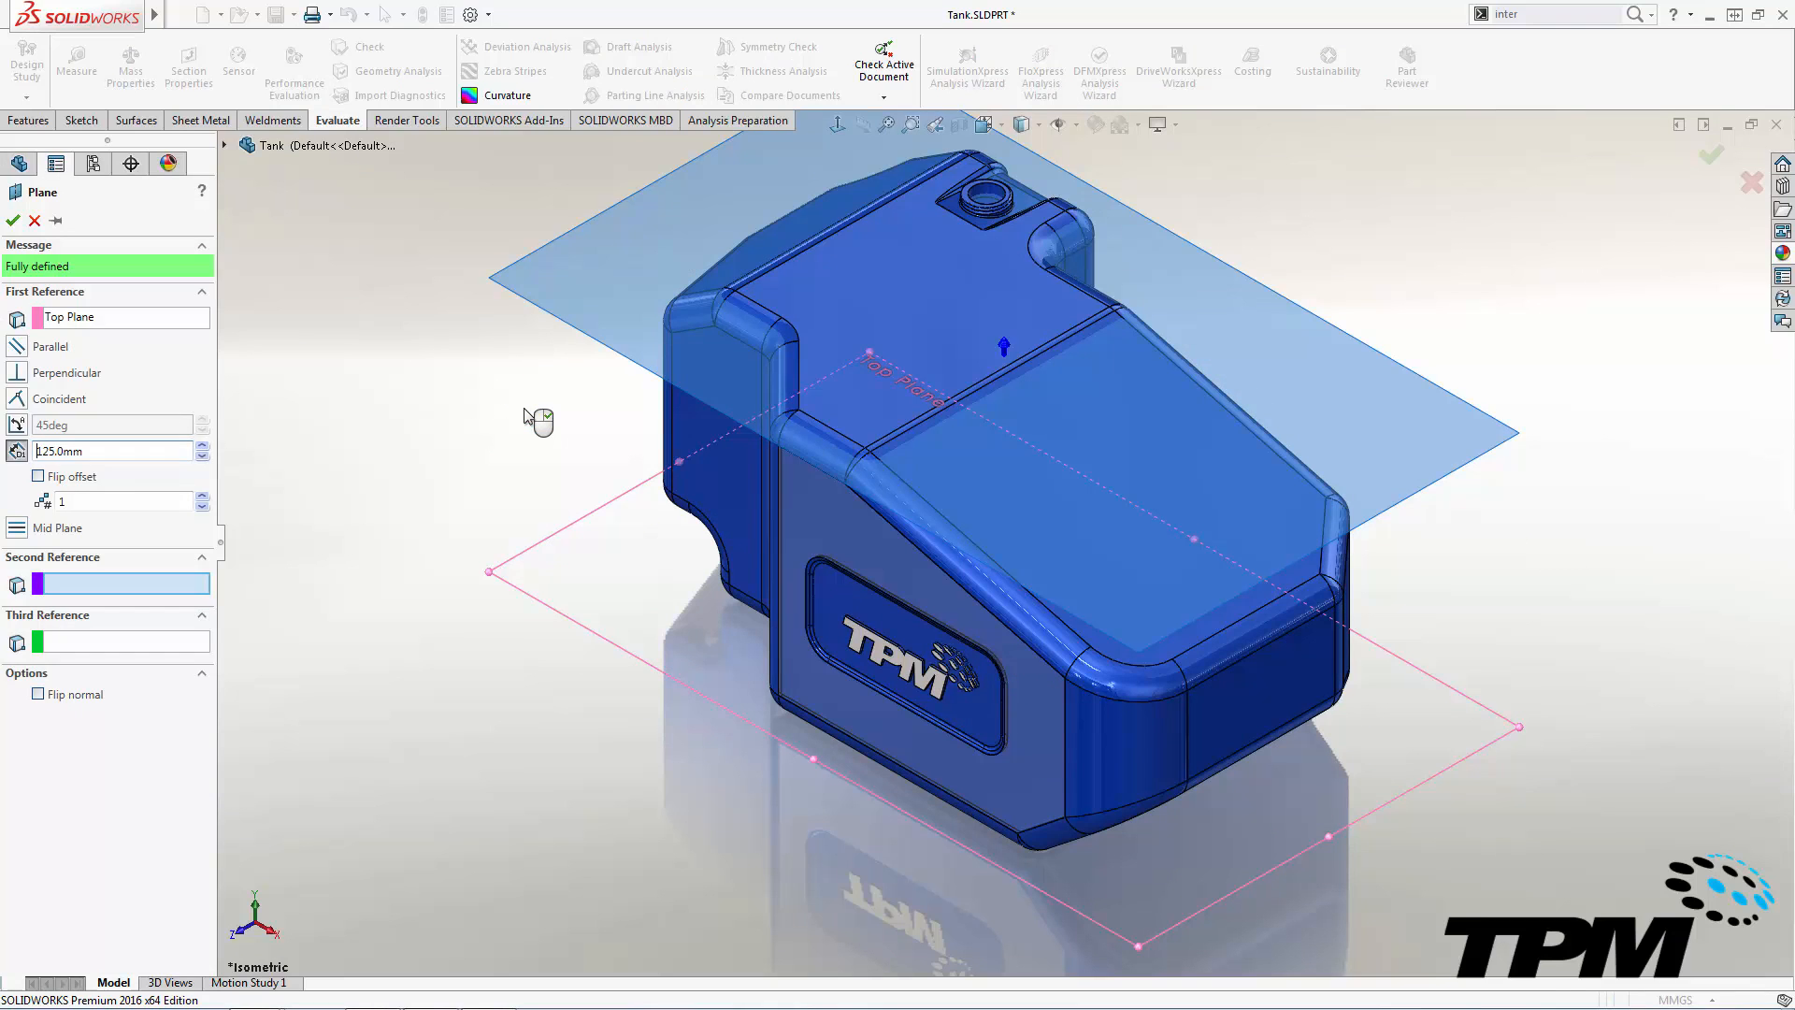
left_click(11, 221)
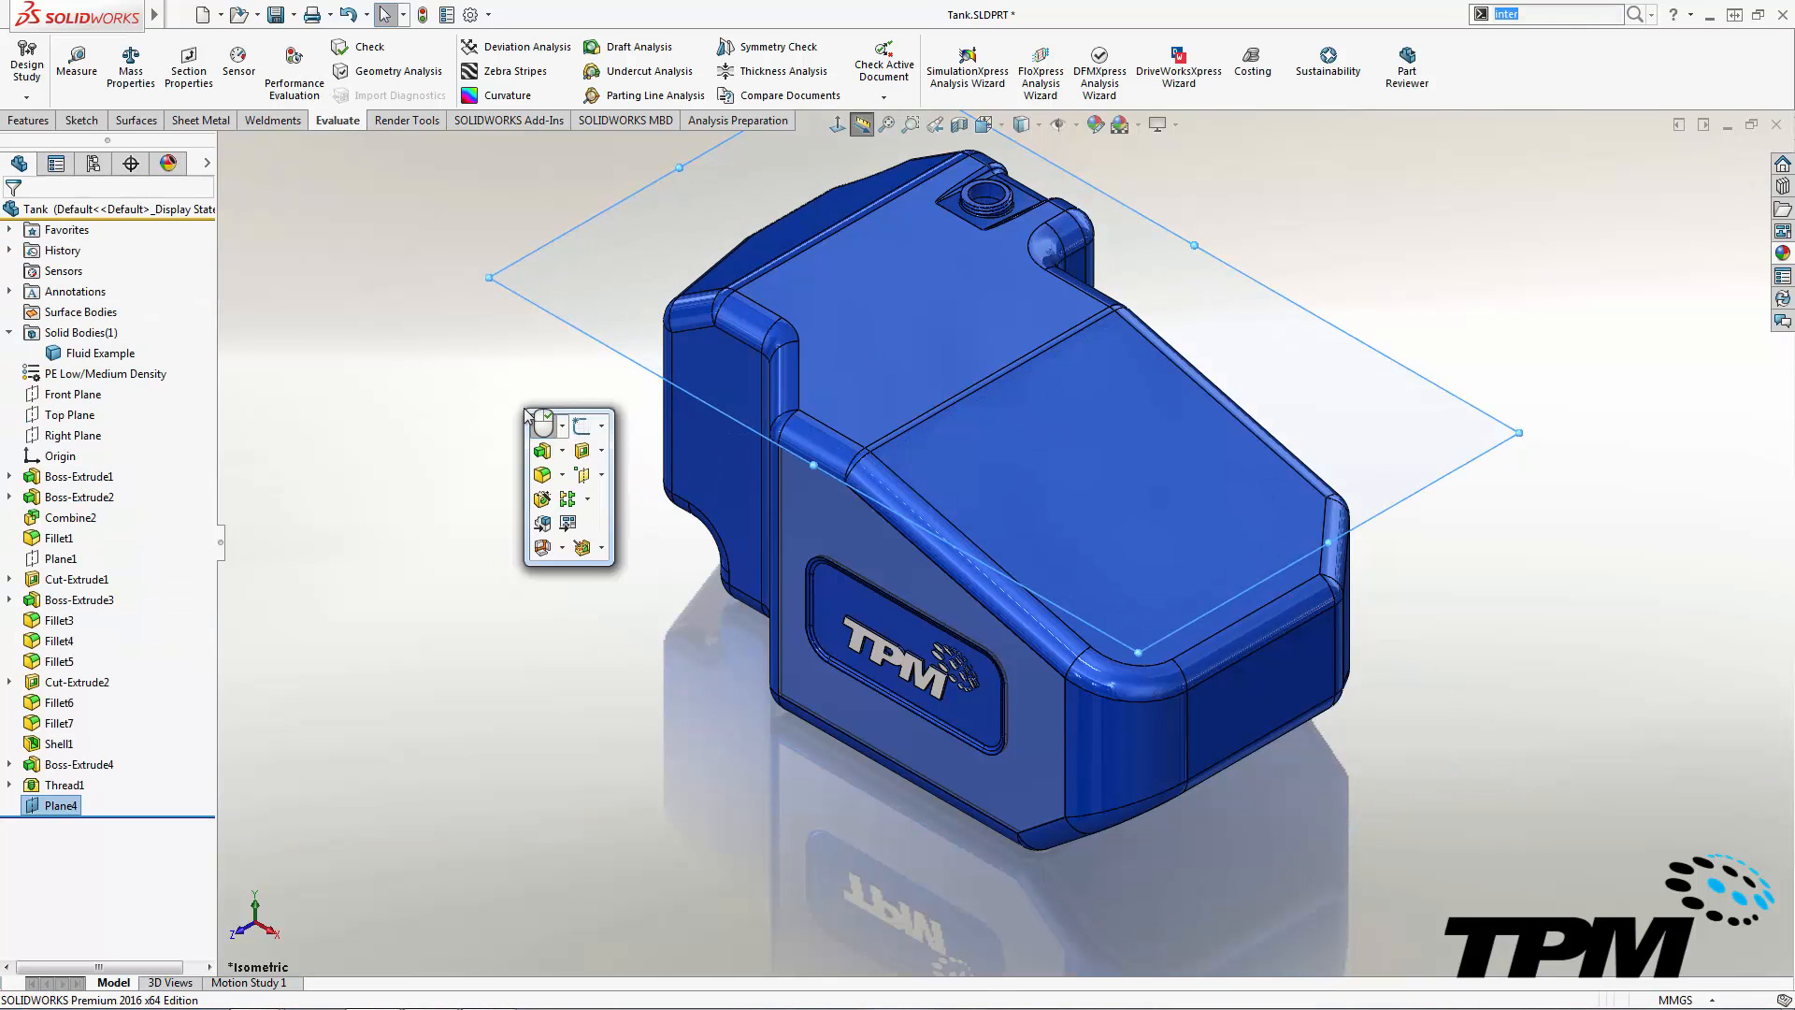
Intersect Plane4 with the tank body using Create internal regions, producing the fluid body Intersect1[2]
left_click(1562, 15)
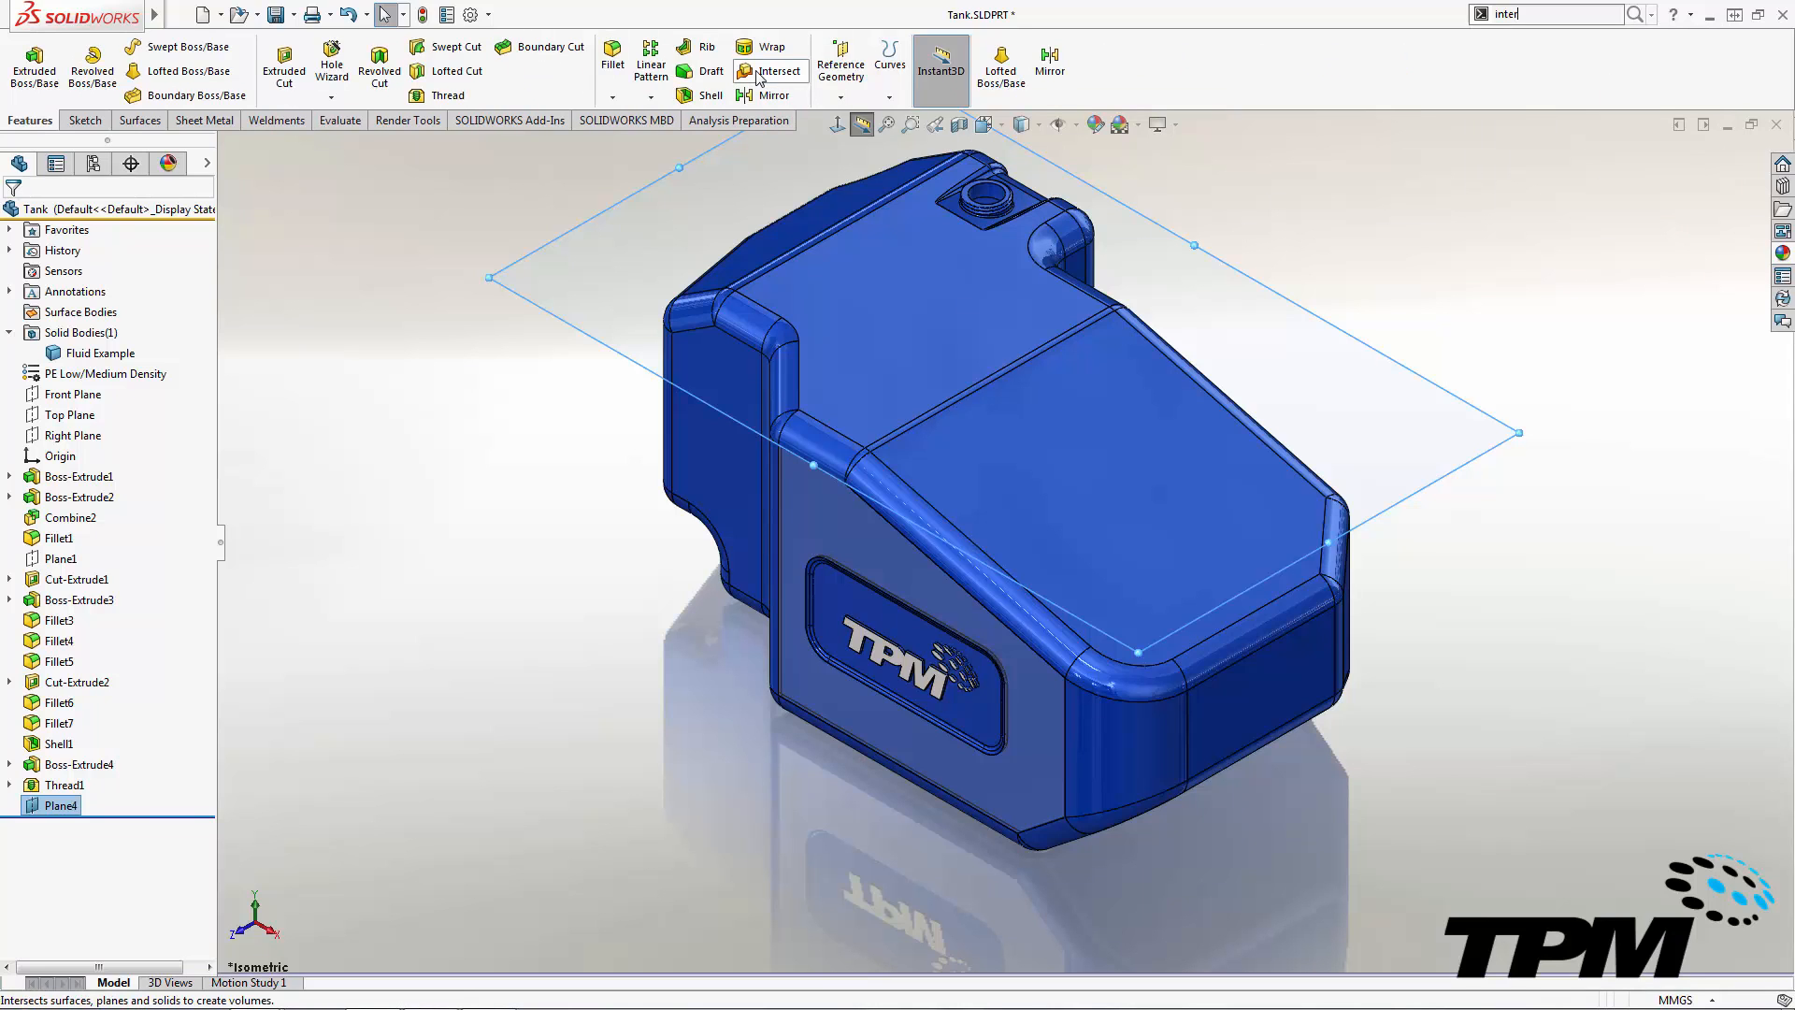
left_click(774, 71)
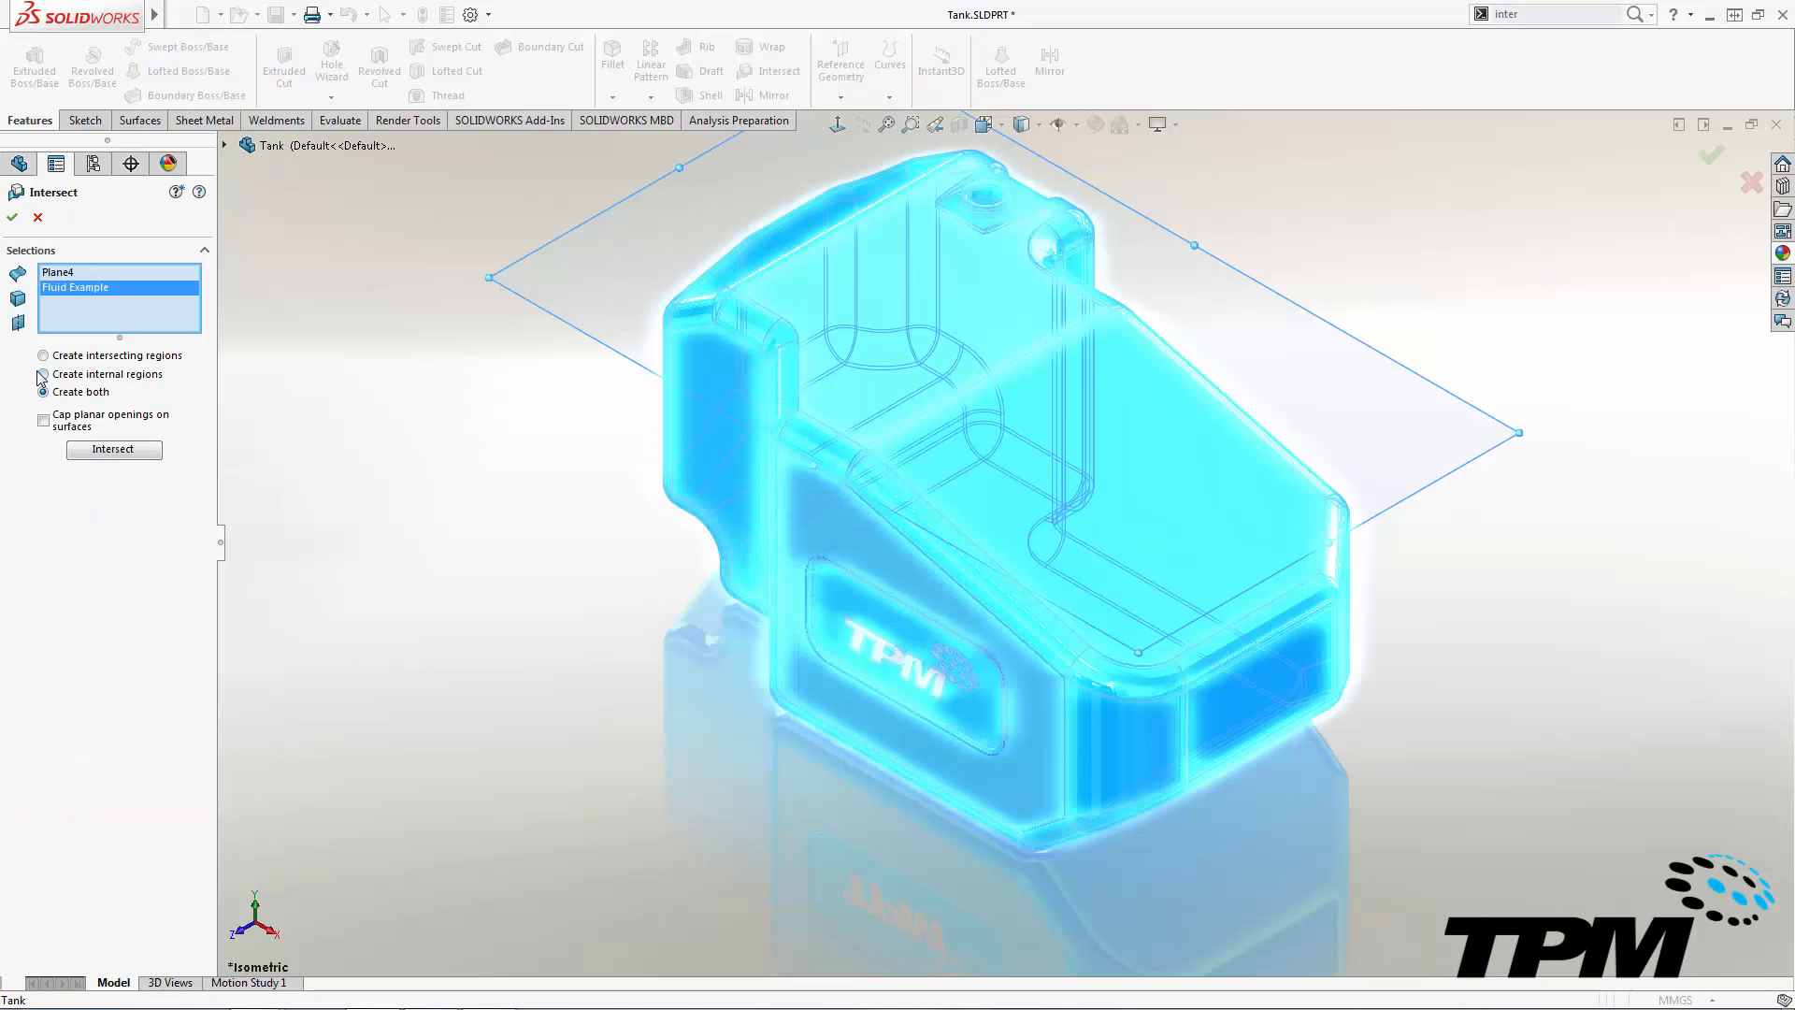
left_click(41, 374)
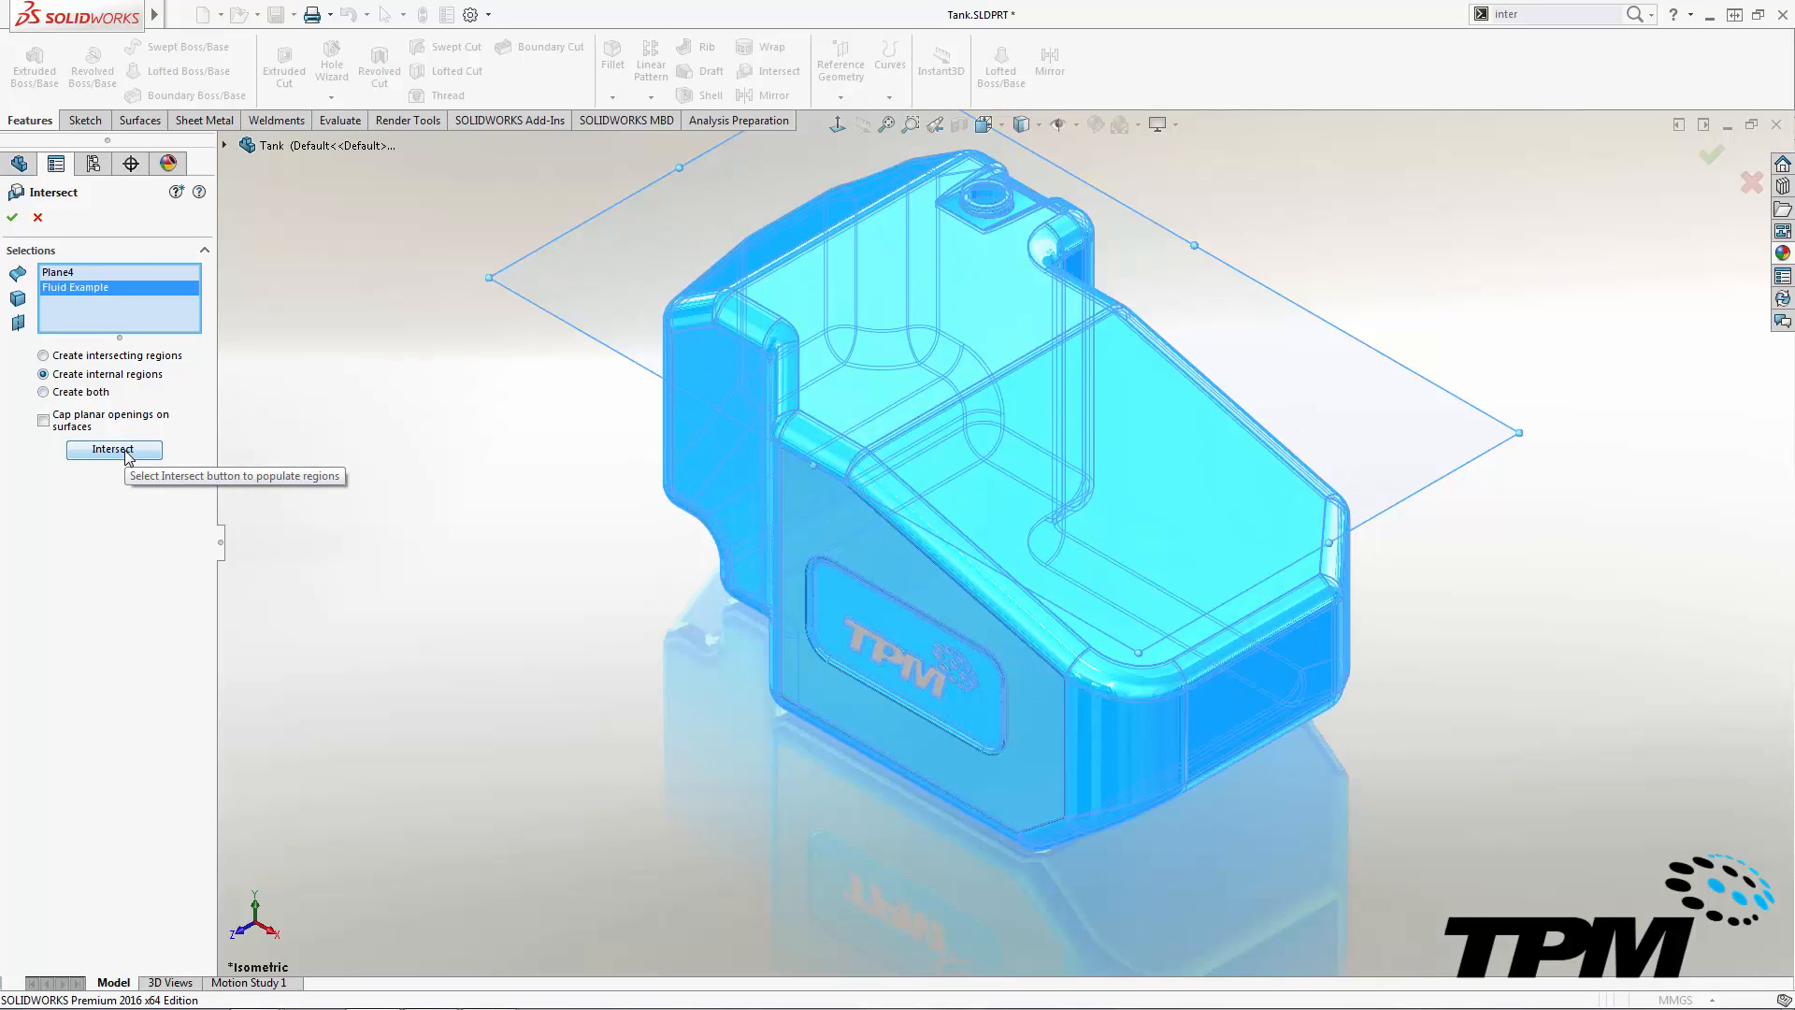
left_click(112, 448)
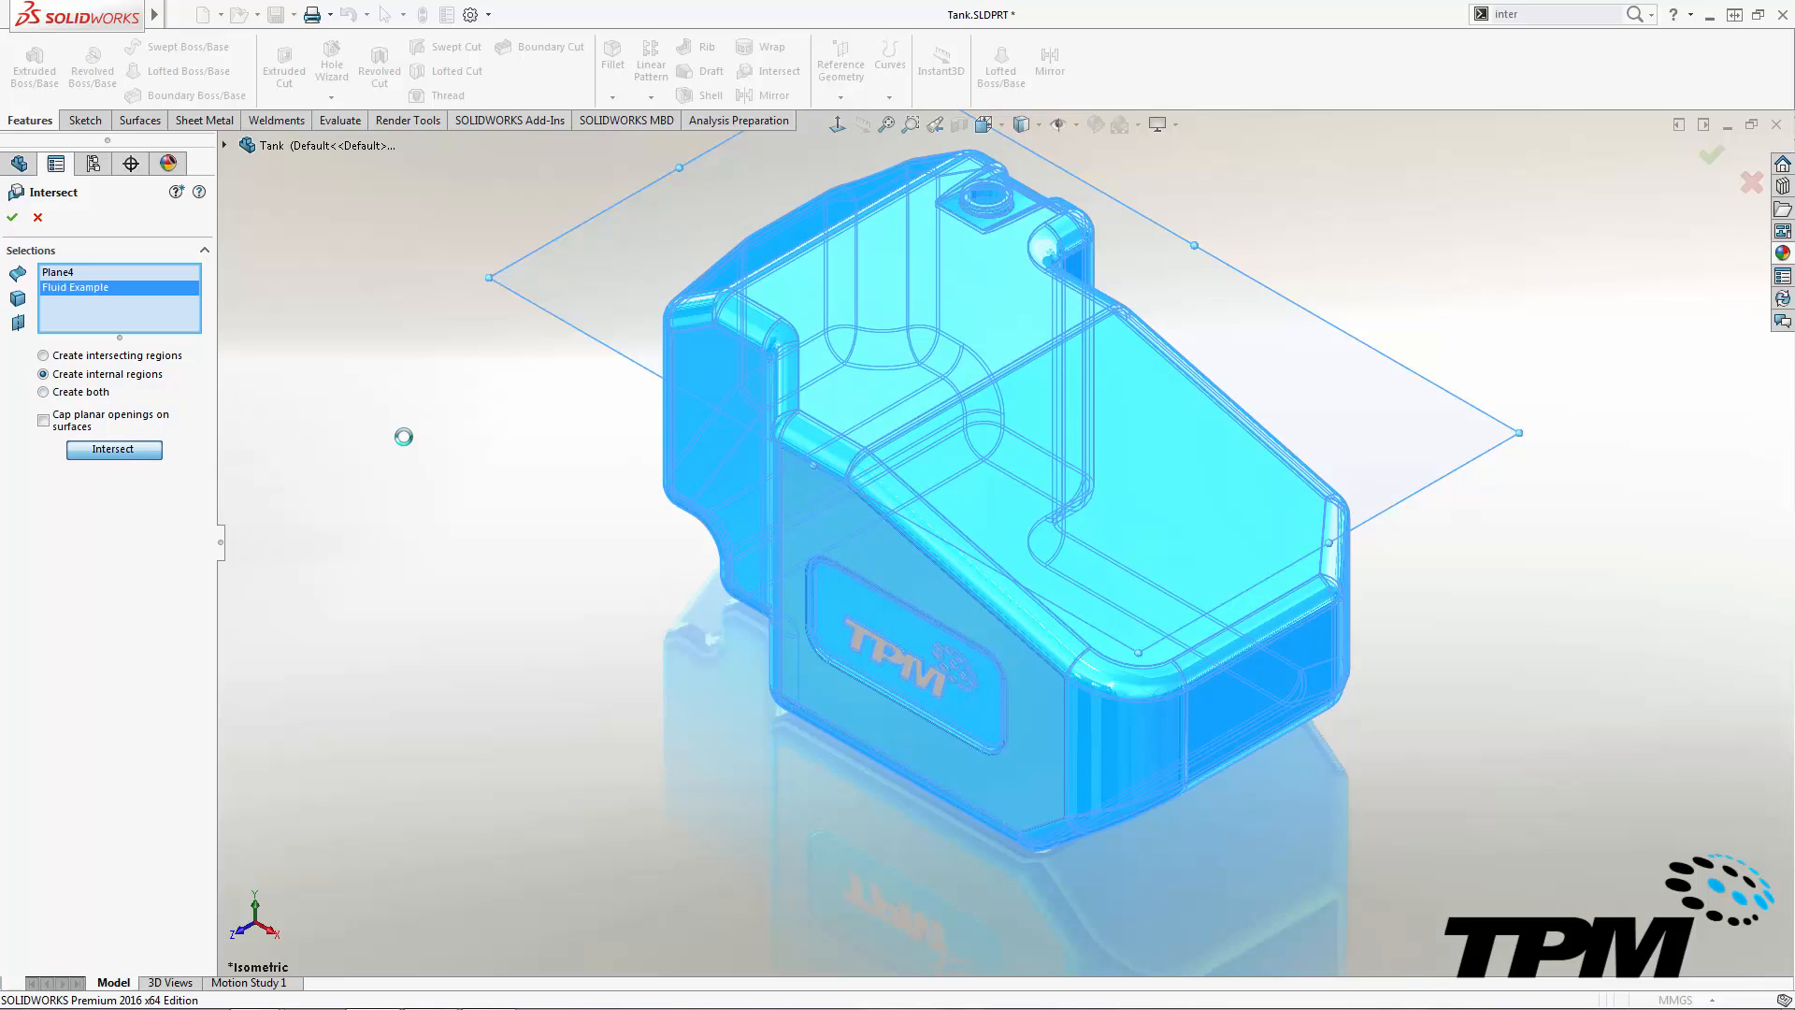
left_click(112, 449)
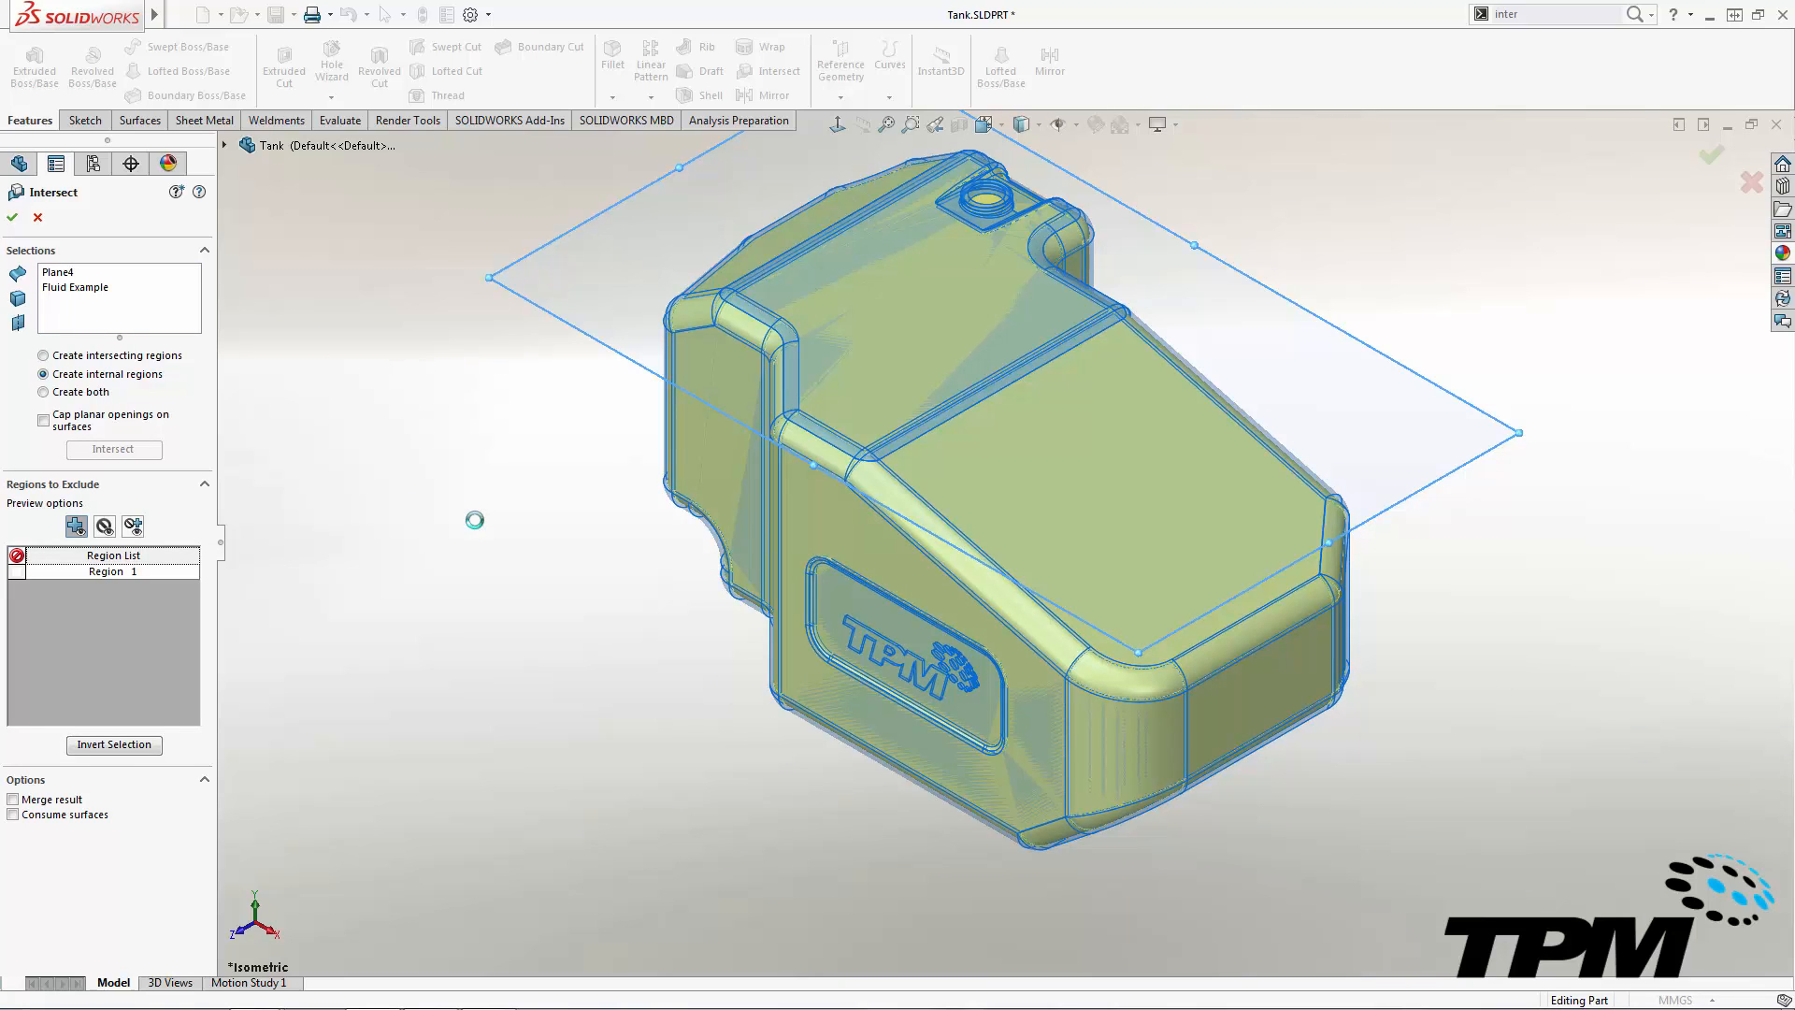
left_click(13, 217)
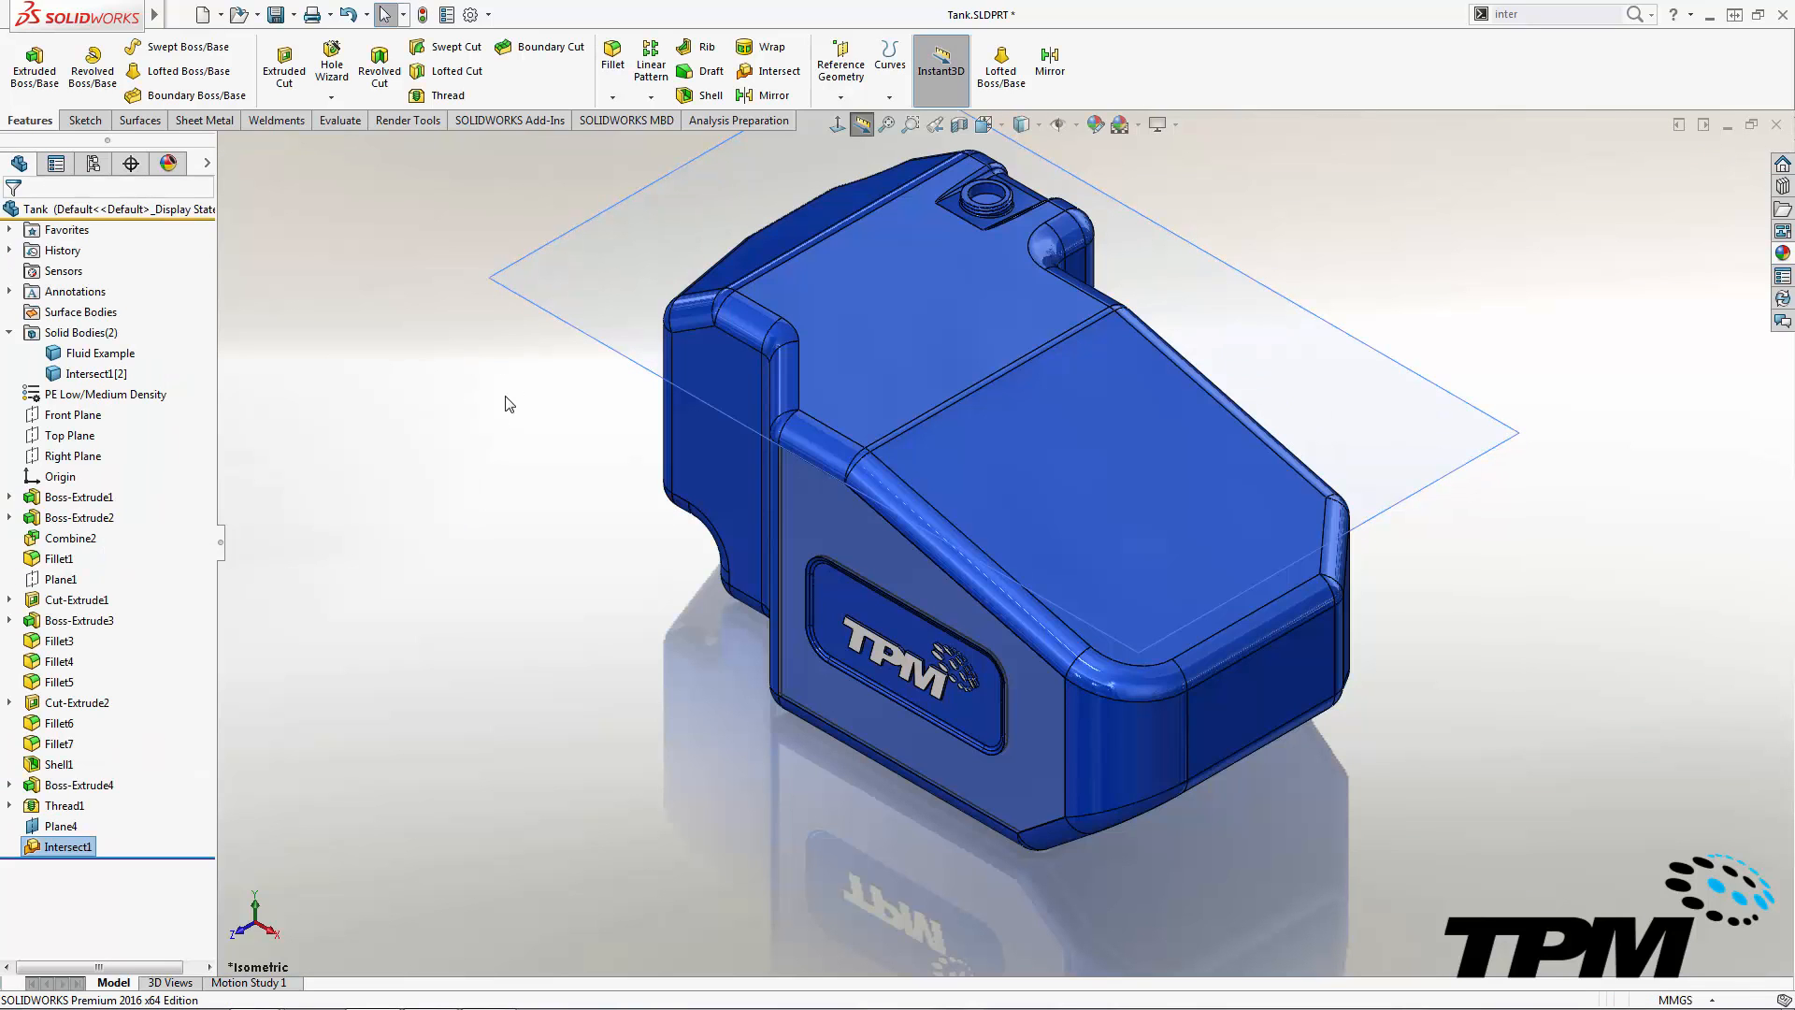
Hide Plane4 and show the tank transparent to reveal the internal fluid body
left_click(60, 826)
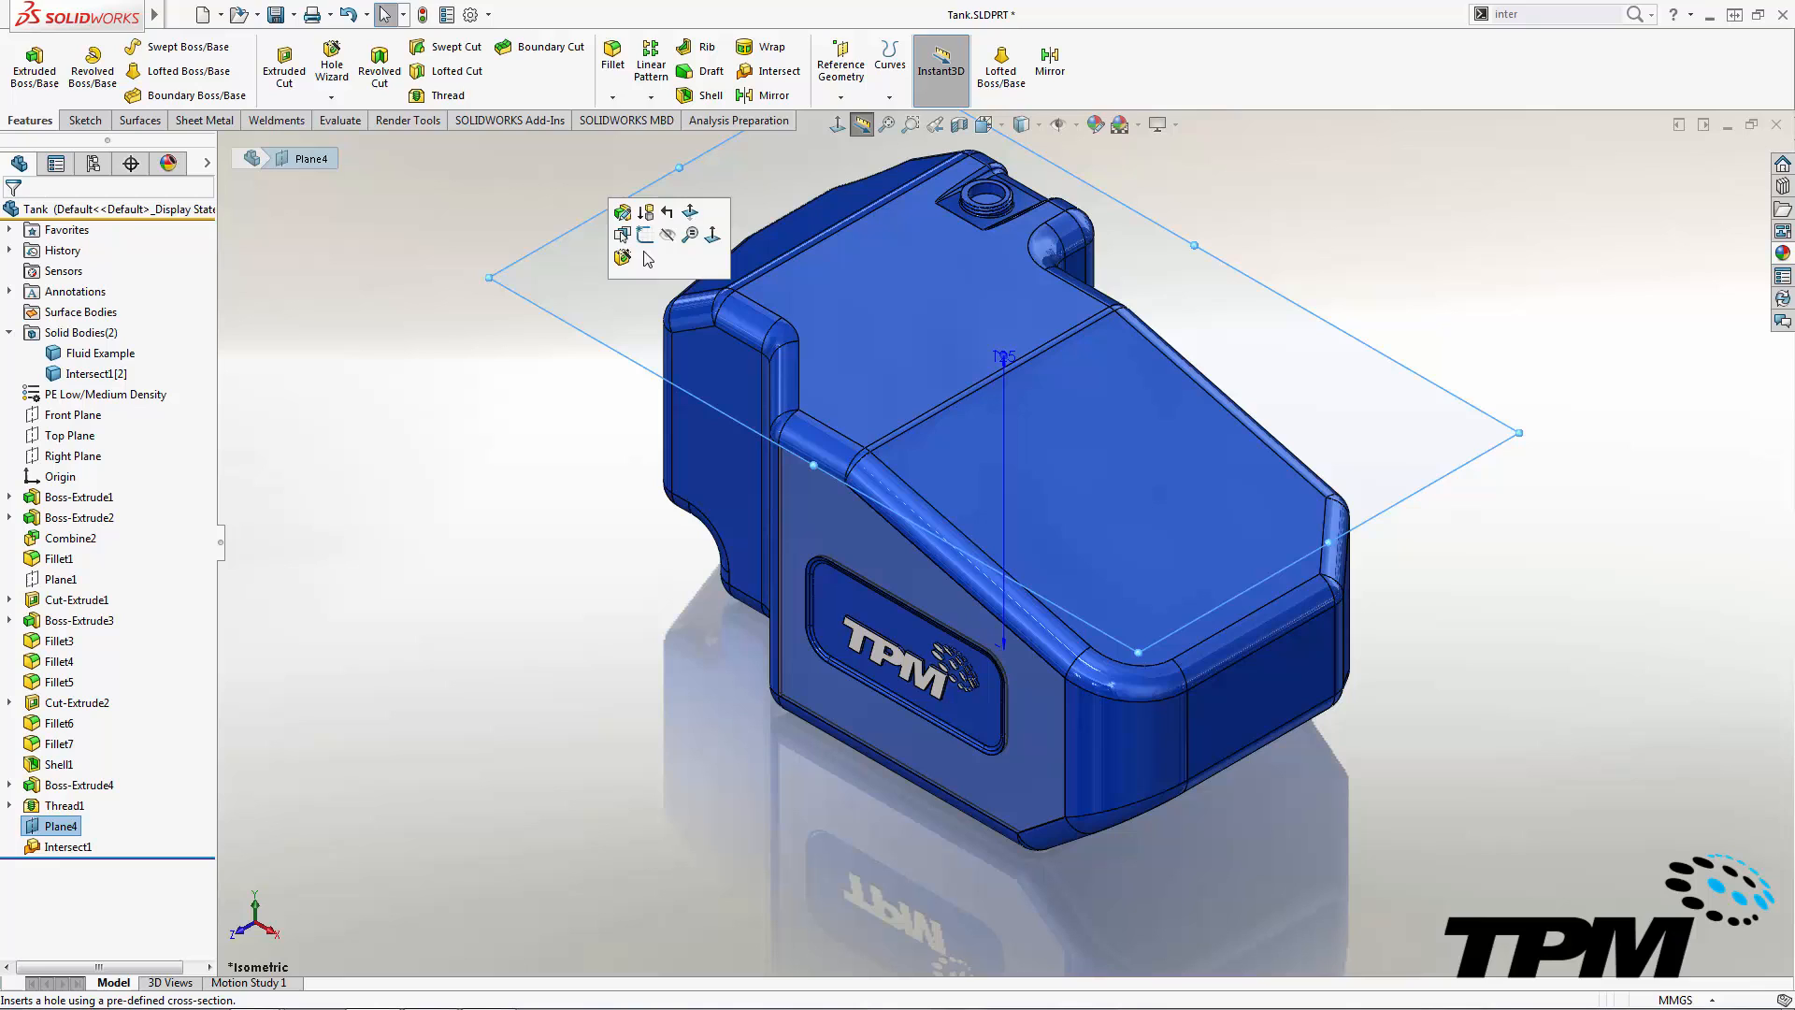
key("Tab")
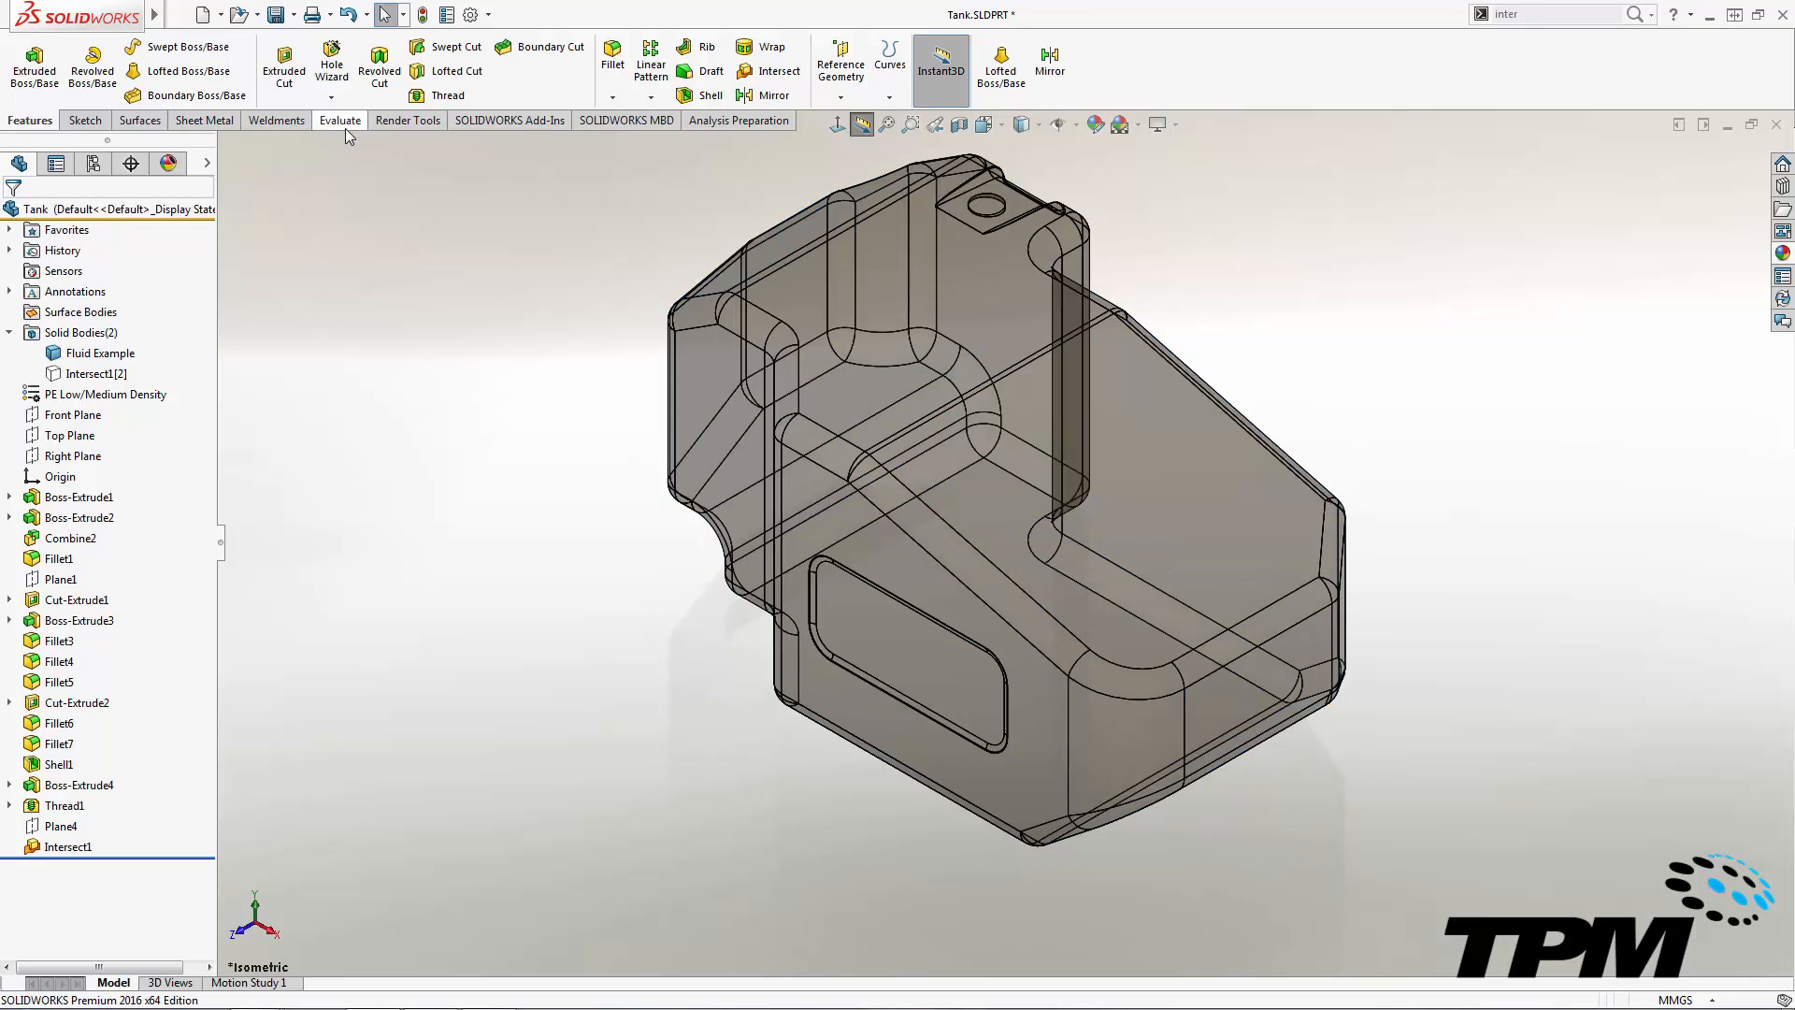
Measure mass properties, reading a volume of 3961807.16 mm^3, then close the report
left_click(339, 120)
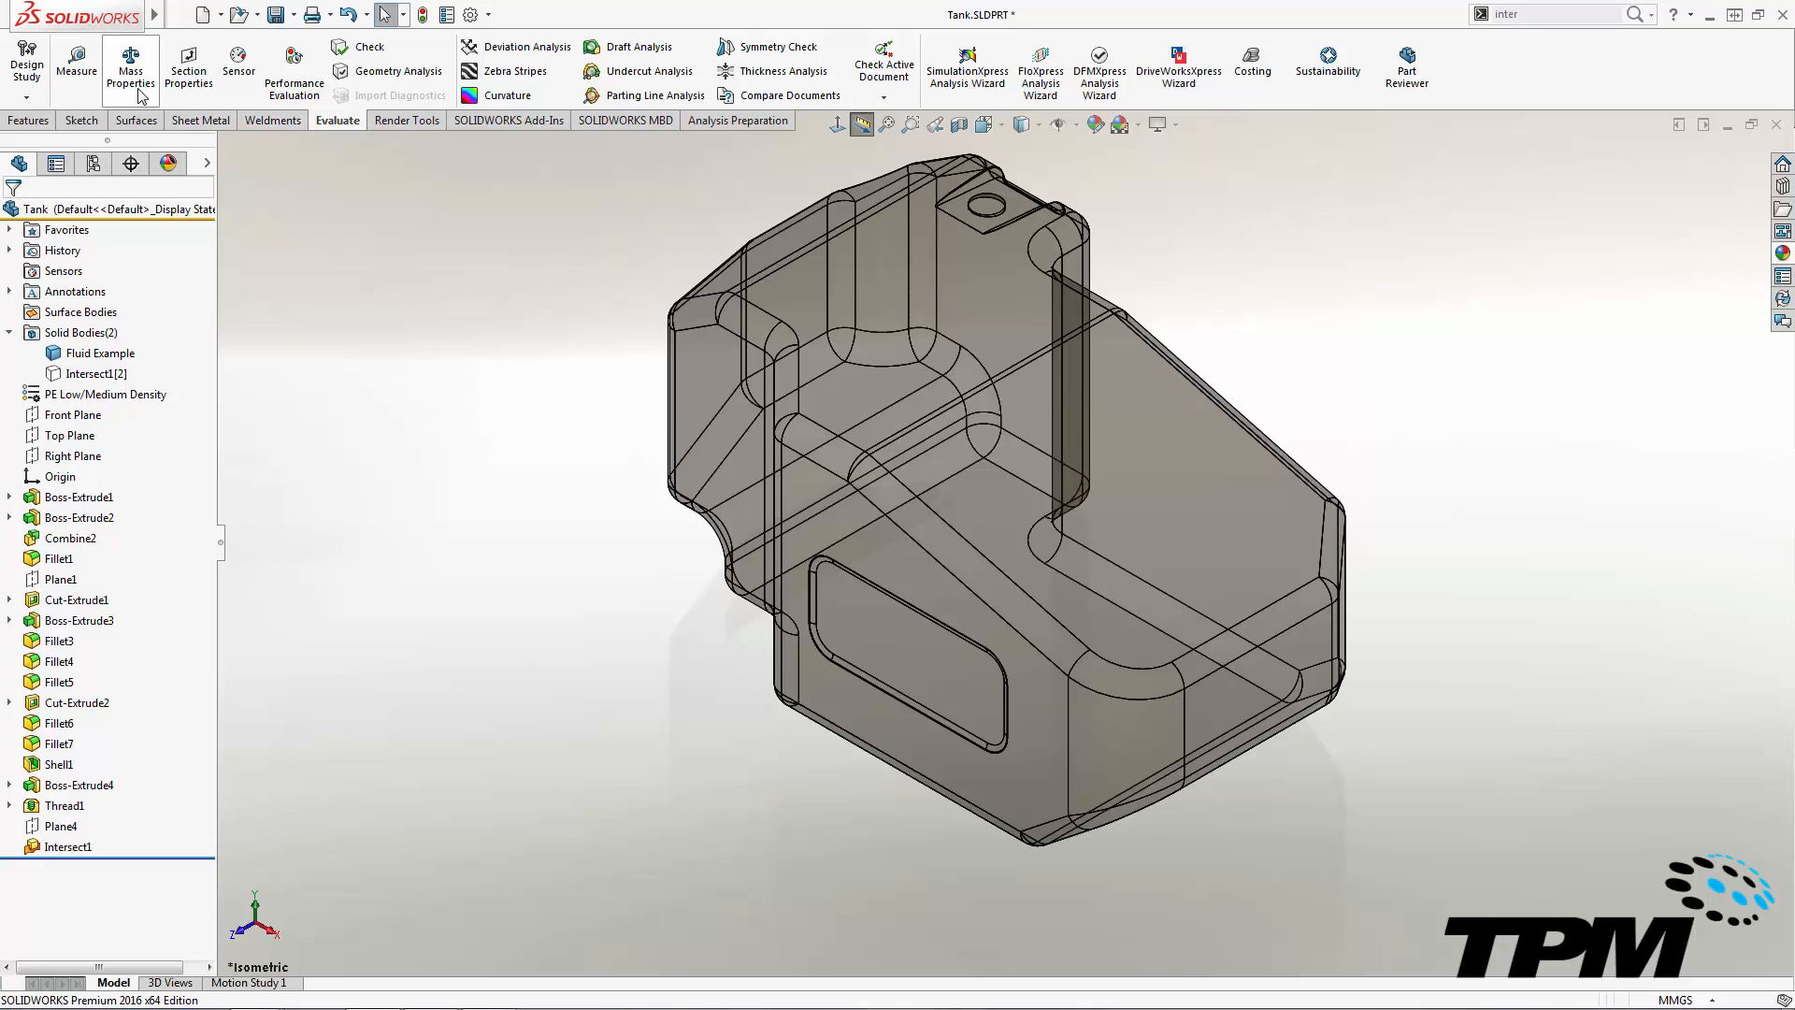
left_click(127, 58)
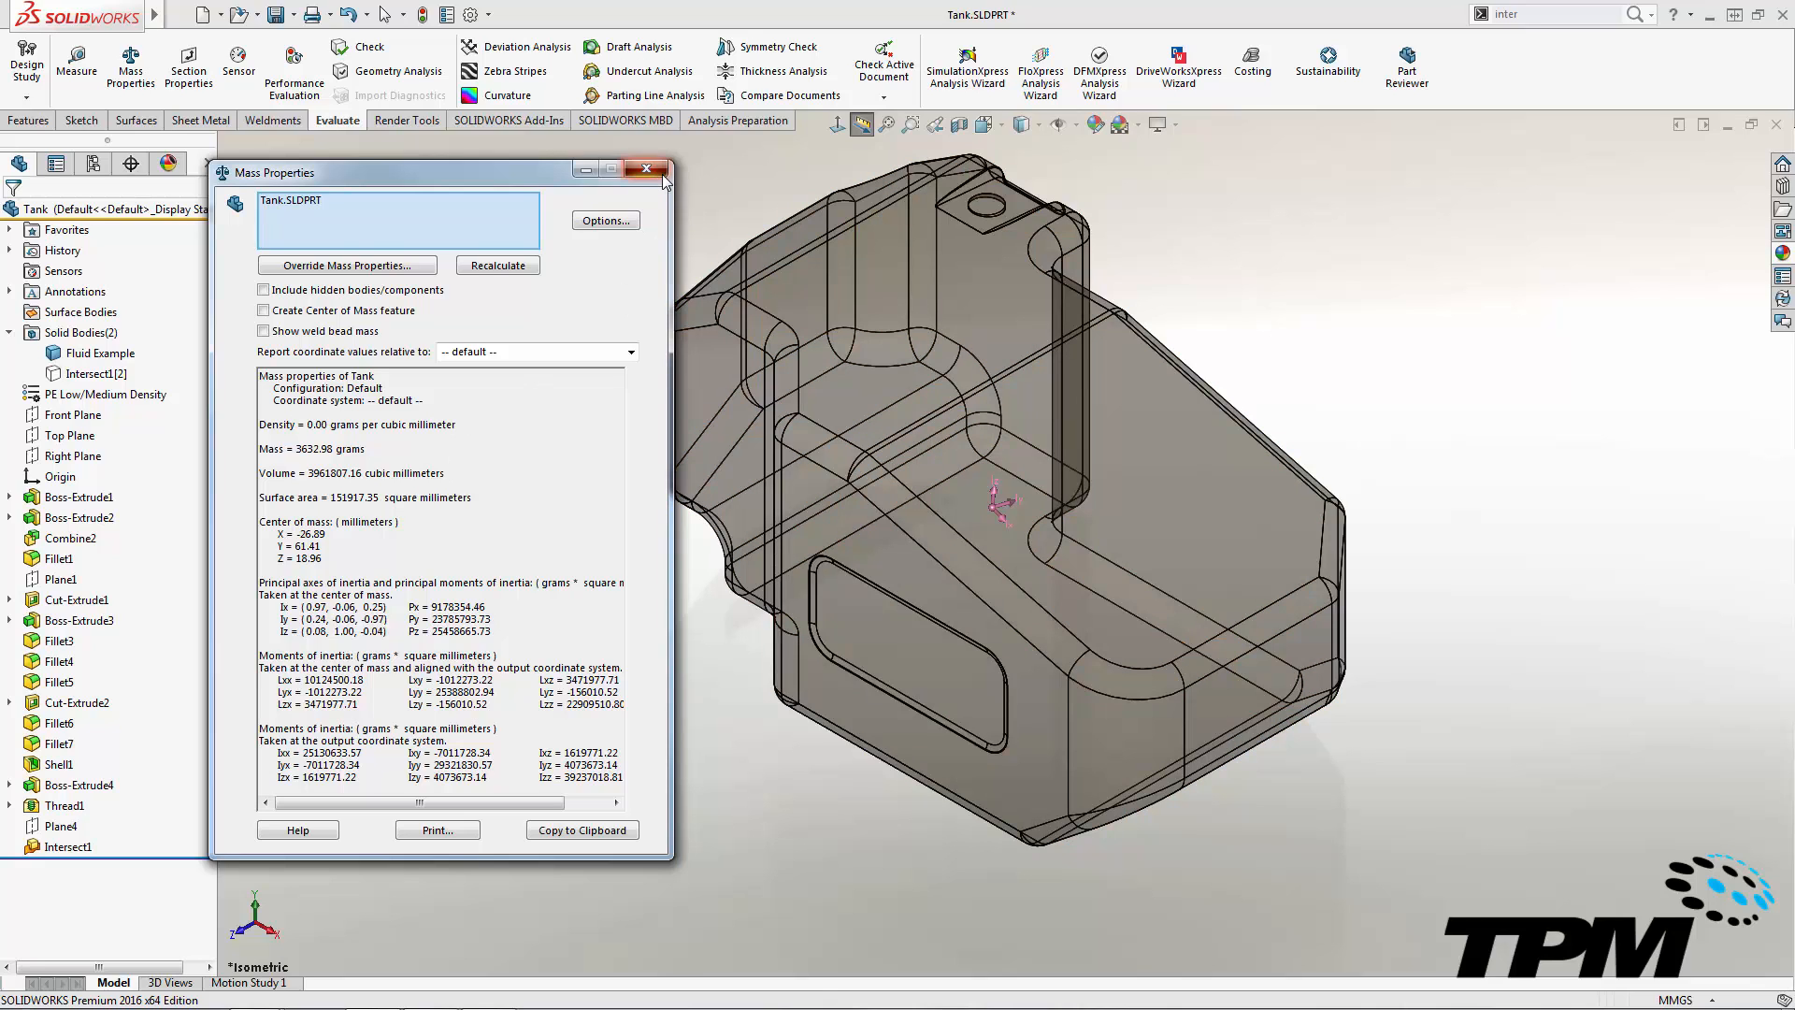
left_click(647, 168)
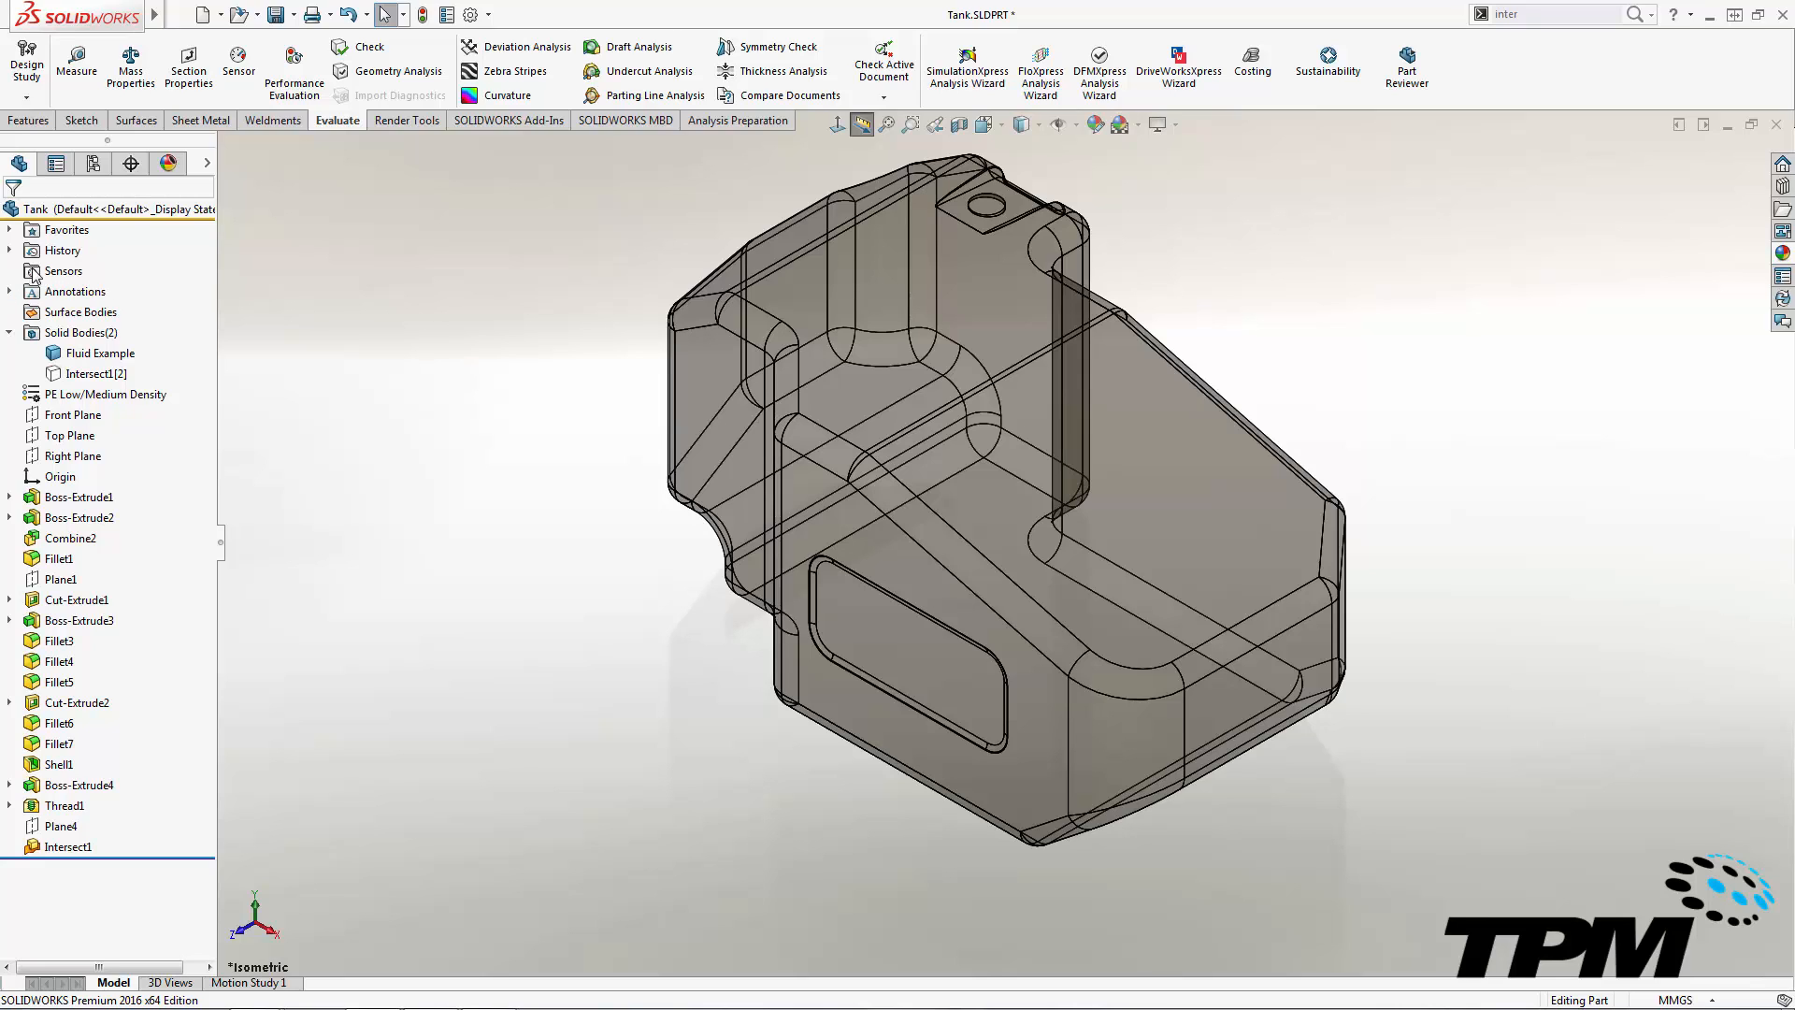
mouse_move(243, 82)
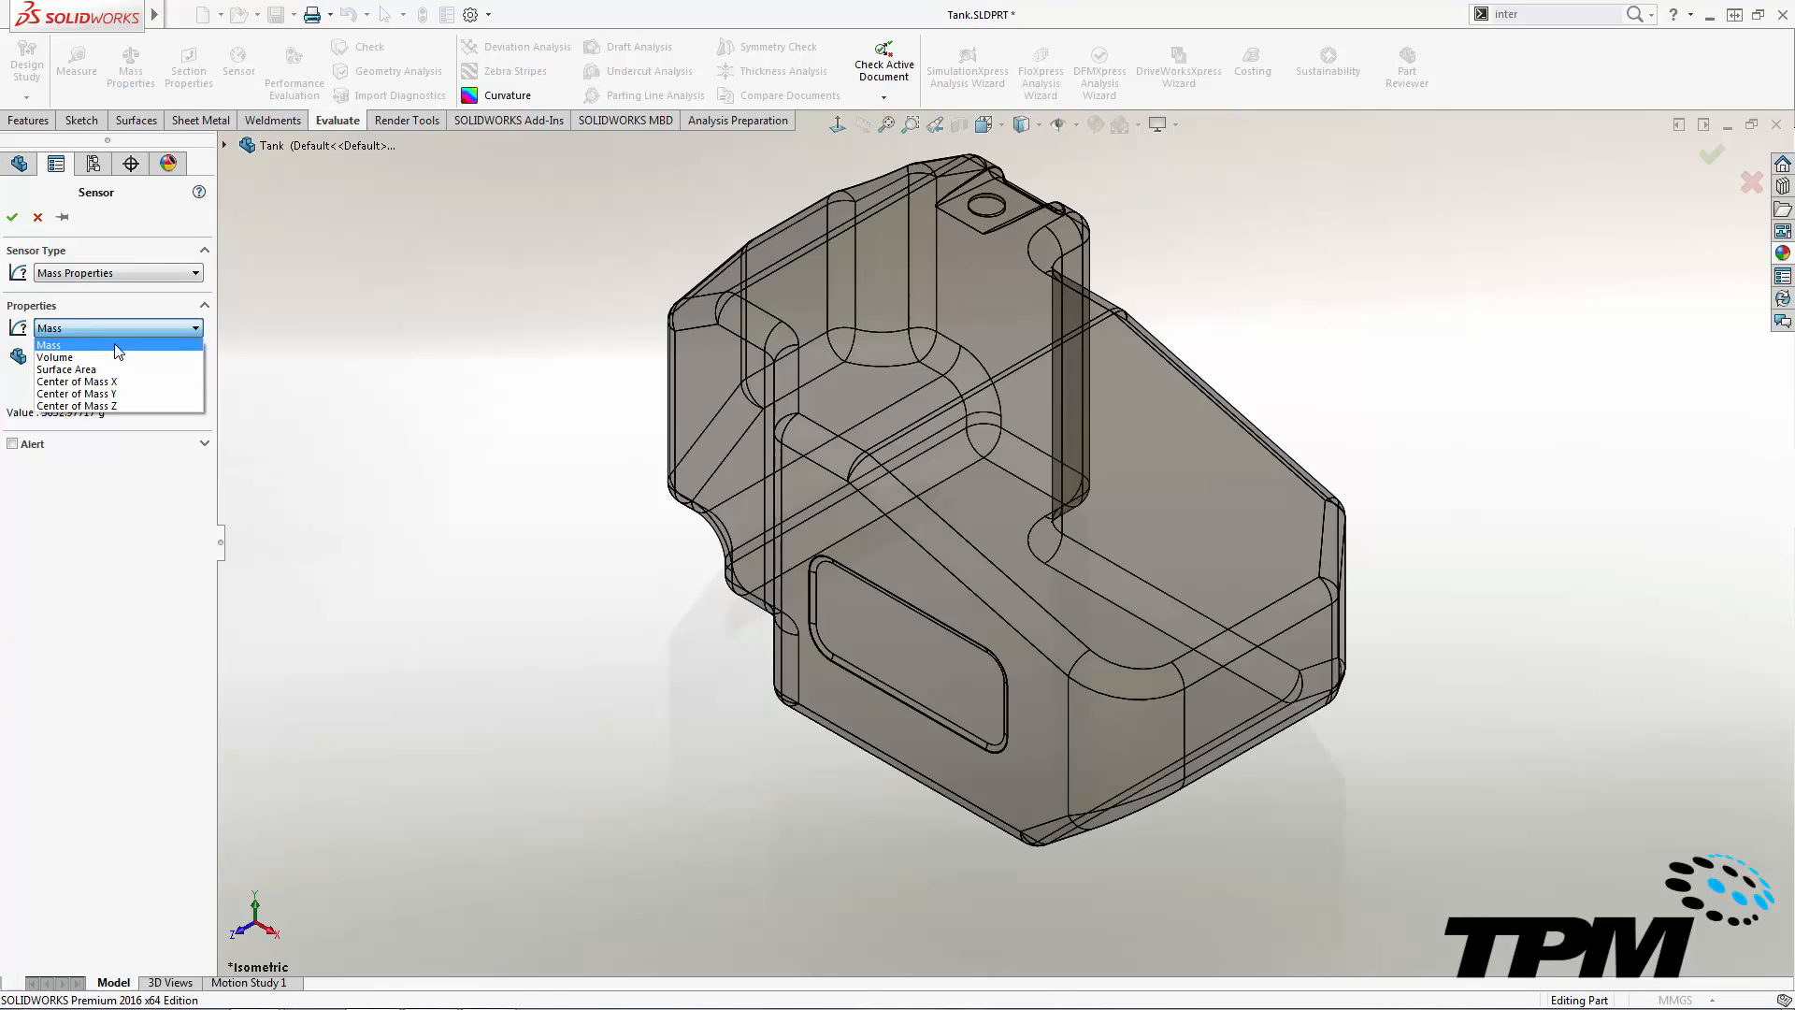
Add a Volume sensor on the Fluid Example body alerting when volume is not between 3950 and 4050 cm^3
left_click(55, 358)
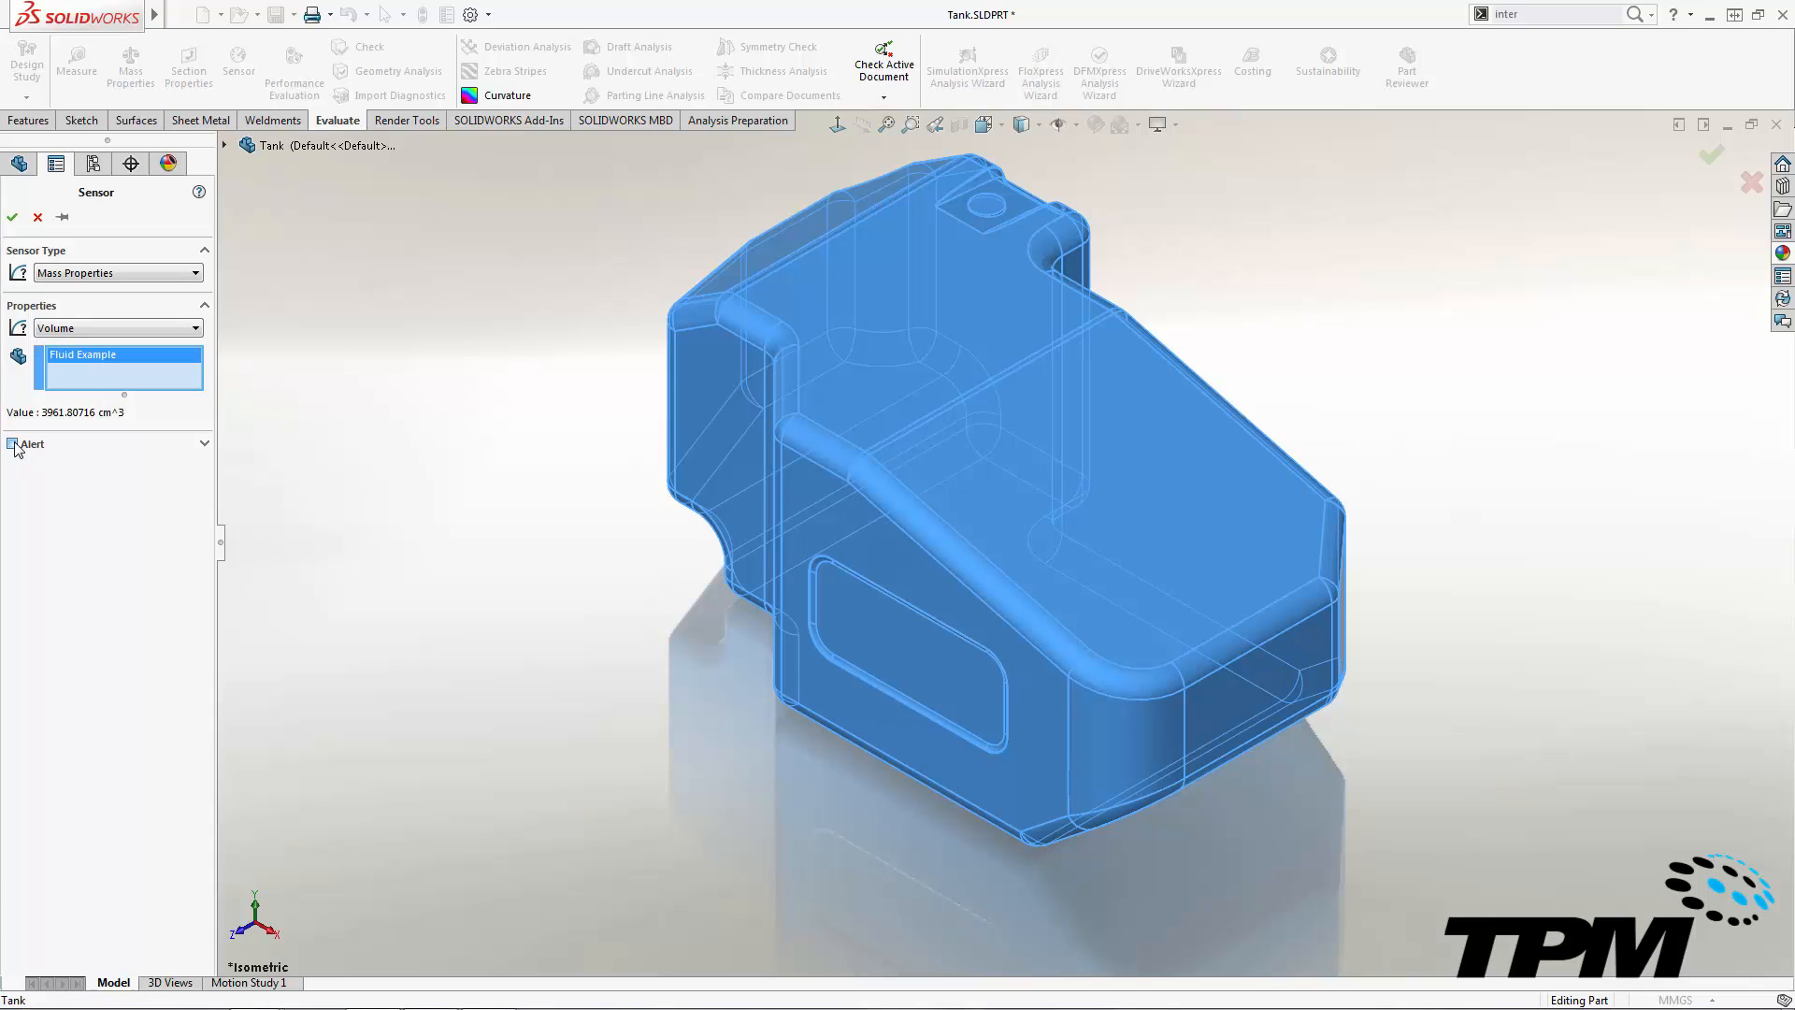
left_click(11, 443)
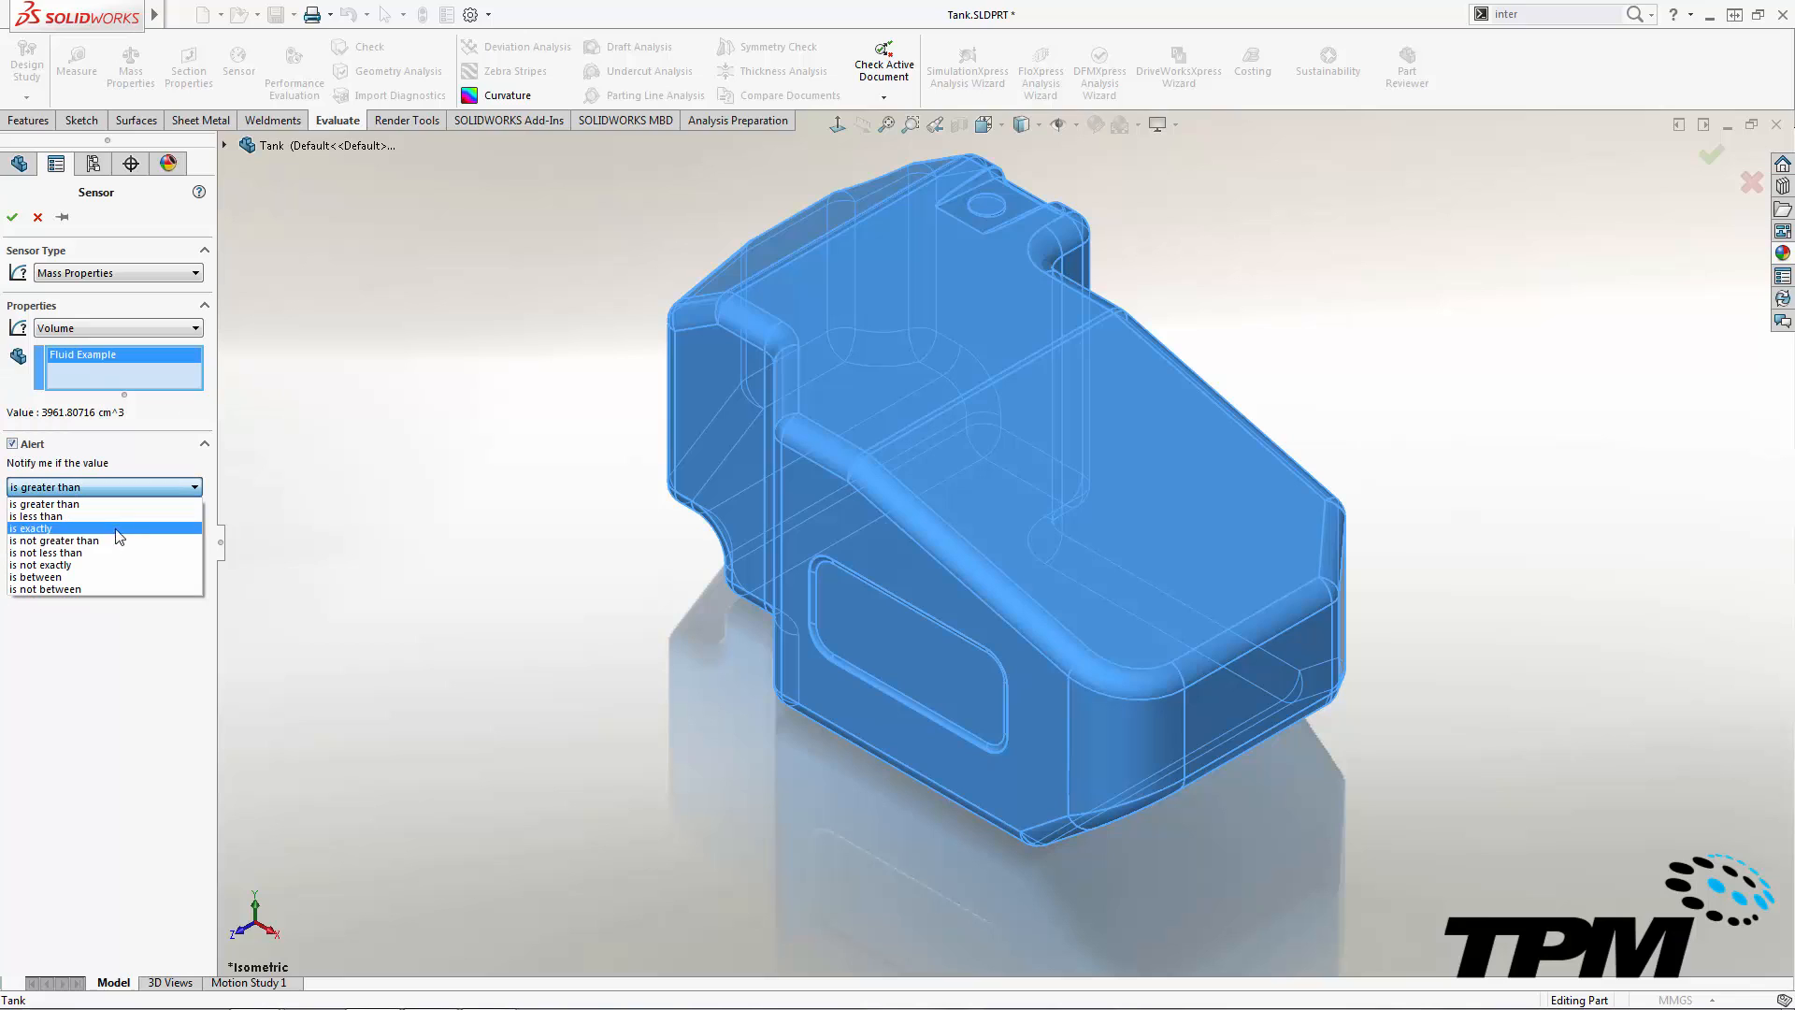
left_click(44, 587)
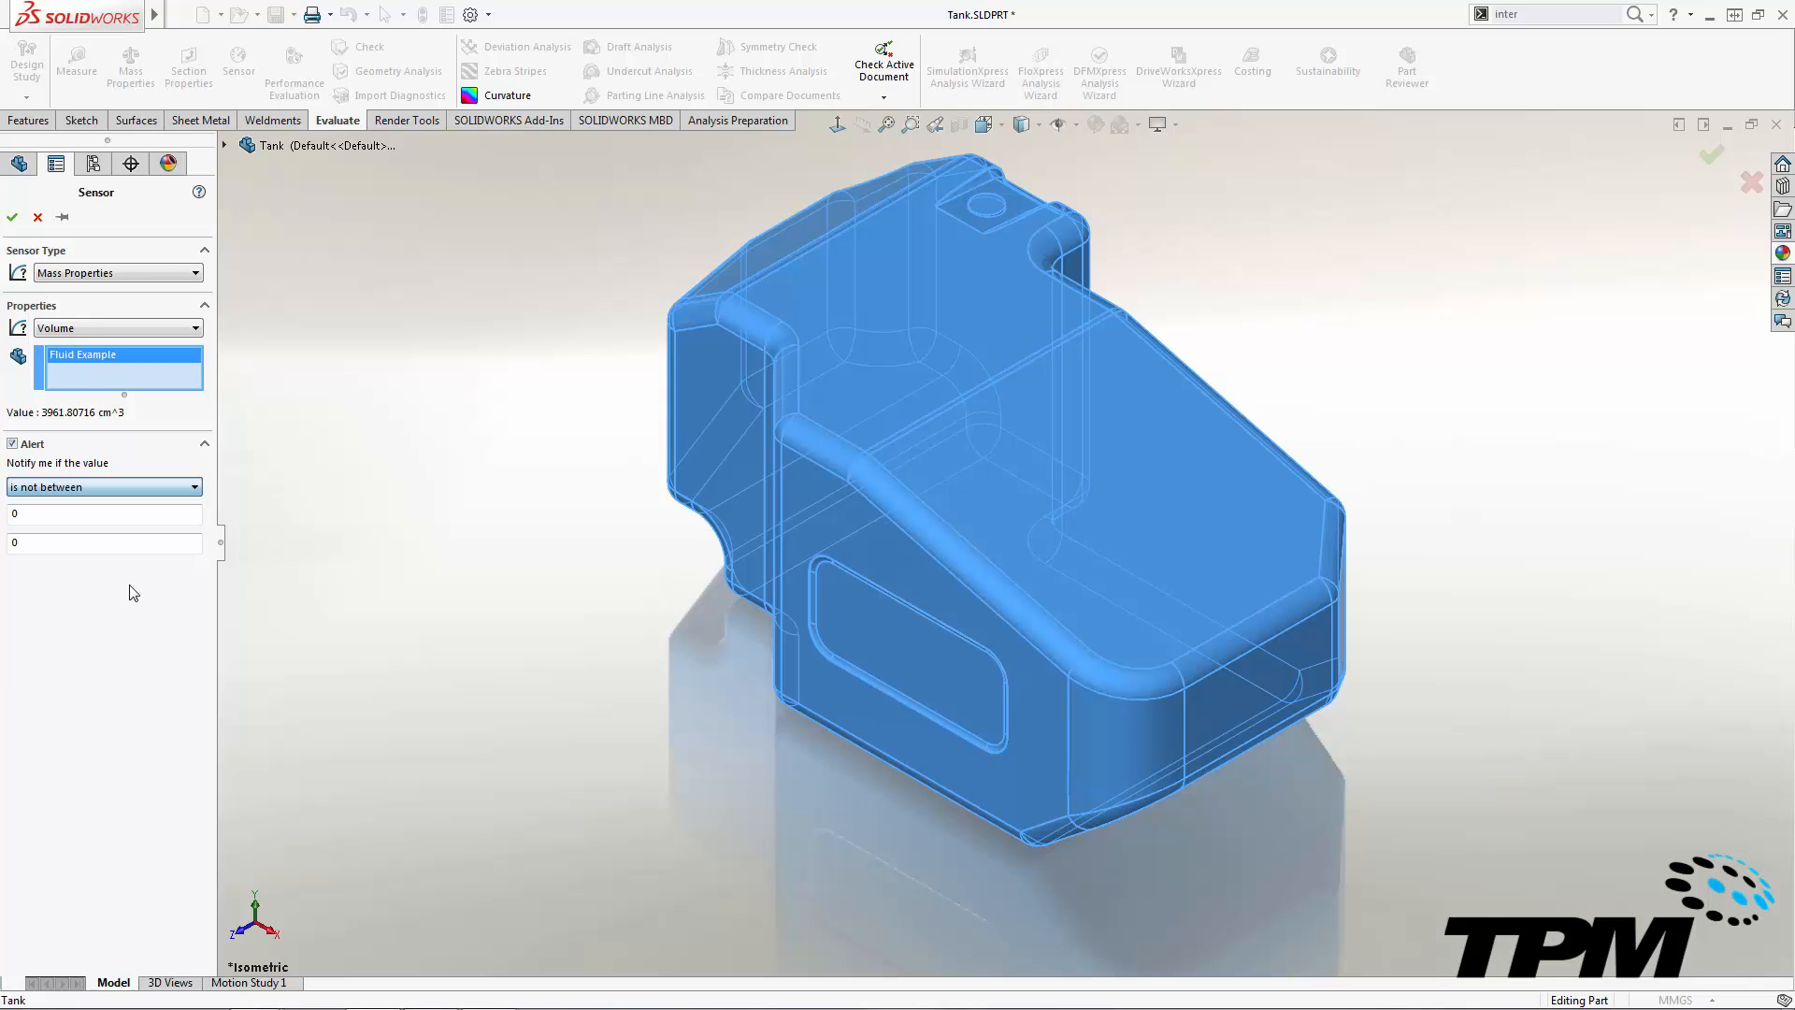
left_click(84, 513)
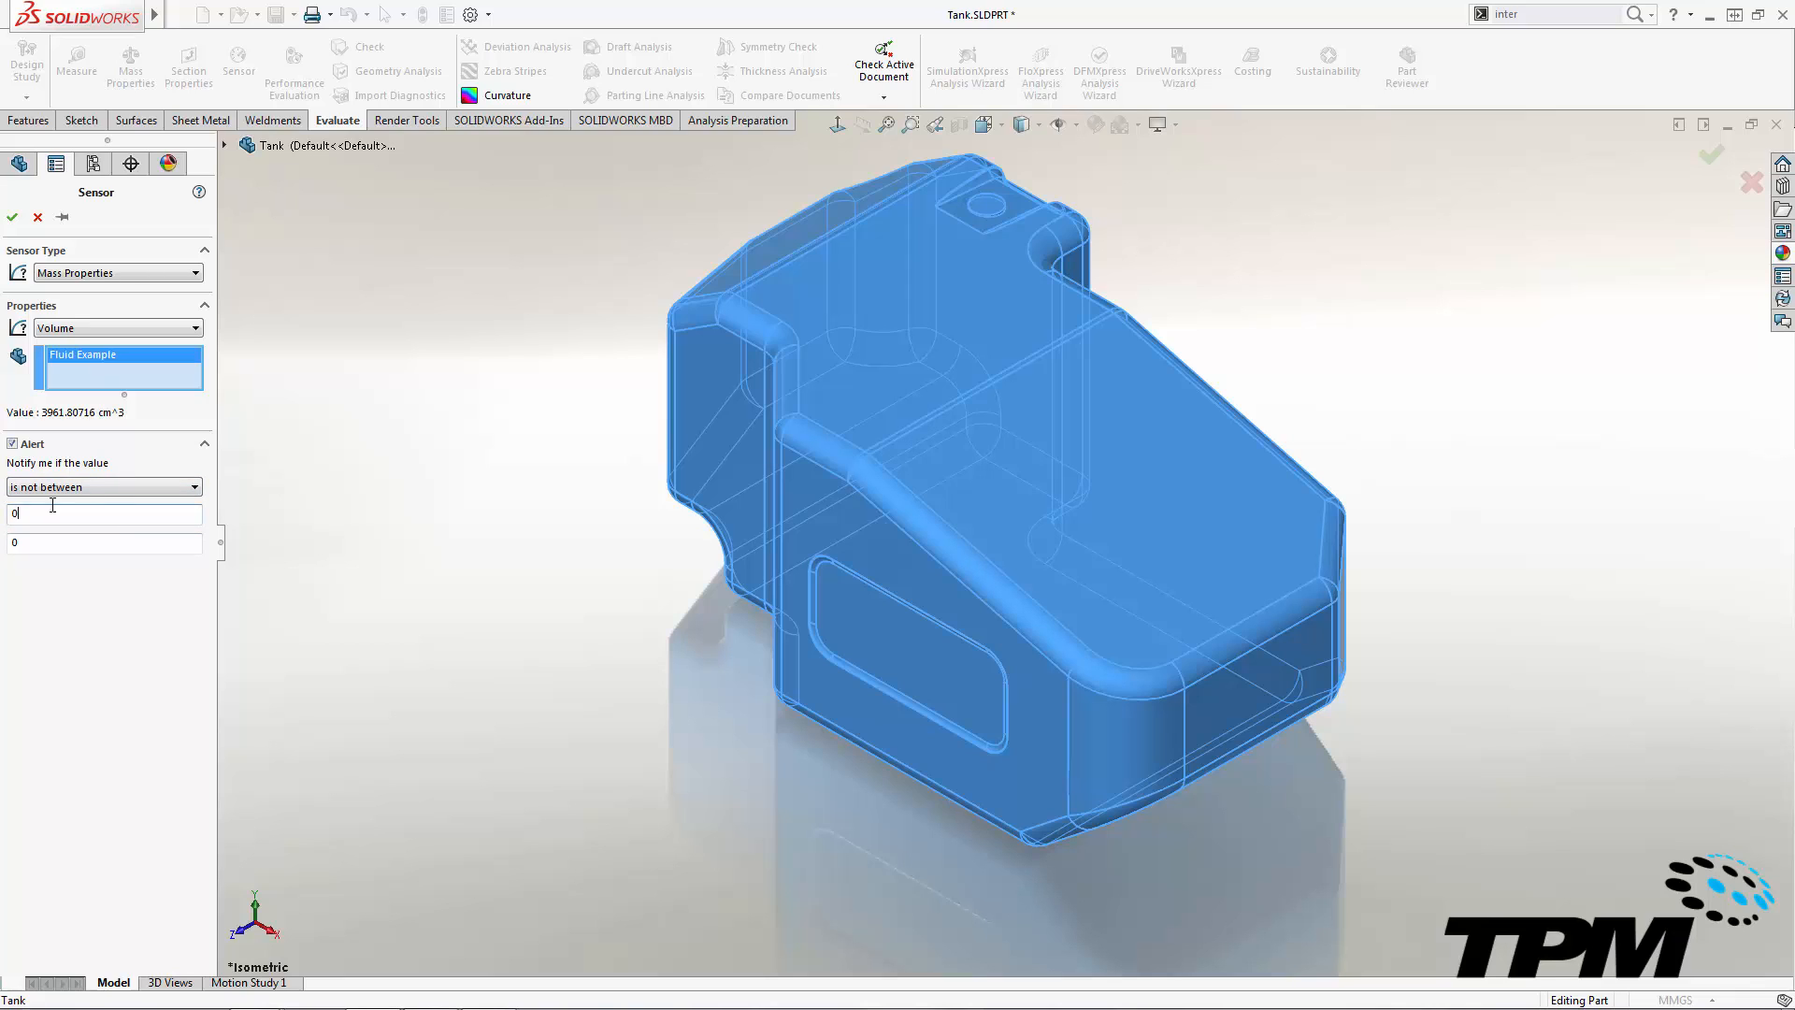
type("3950")
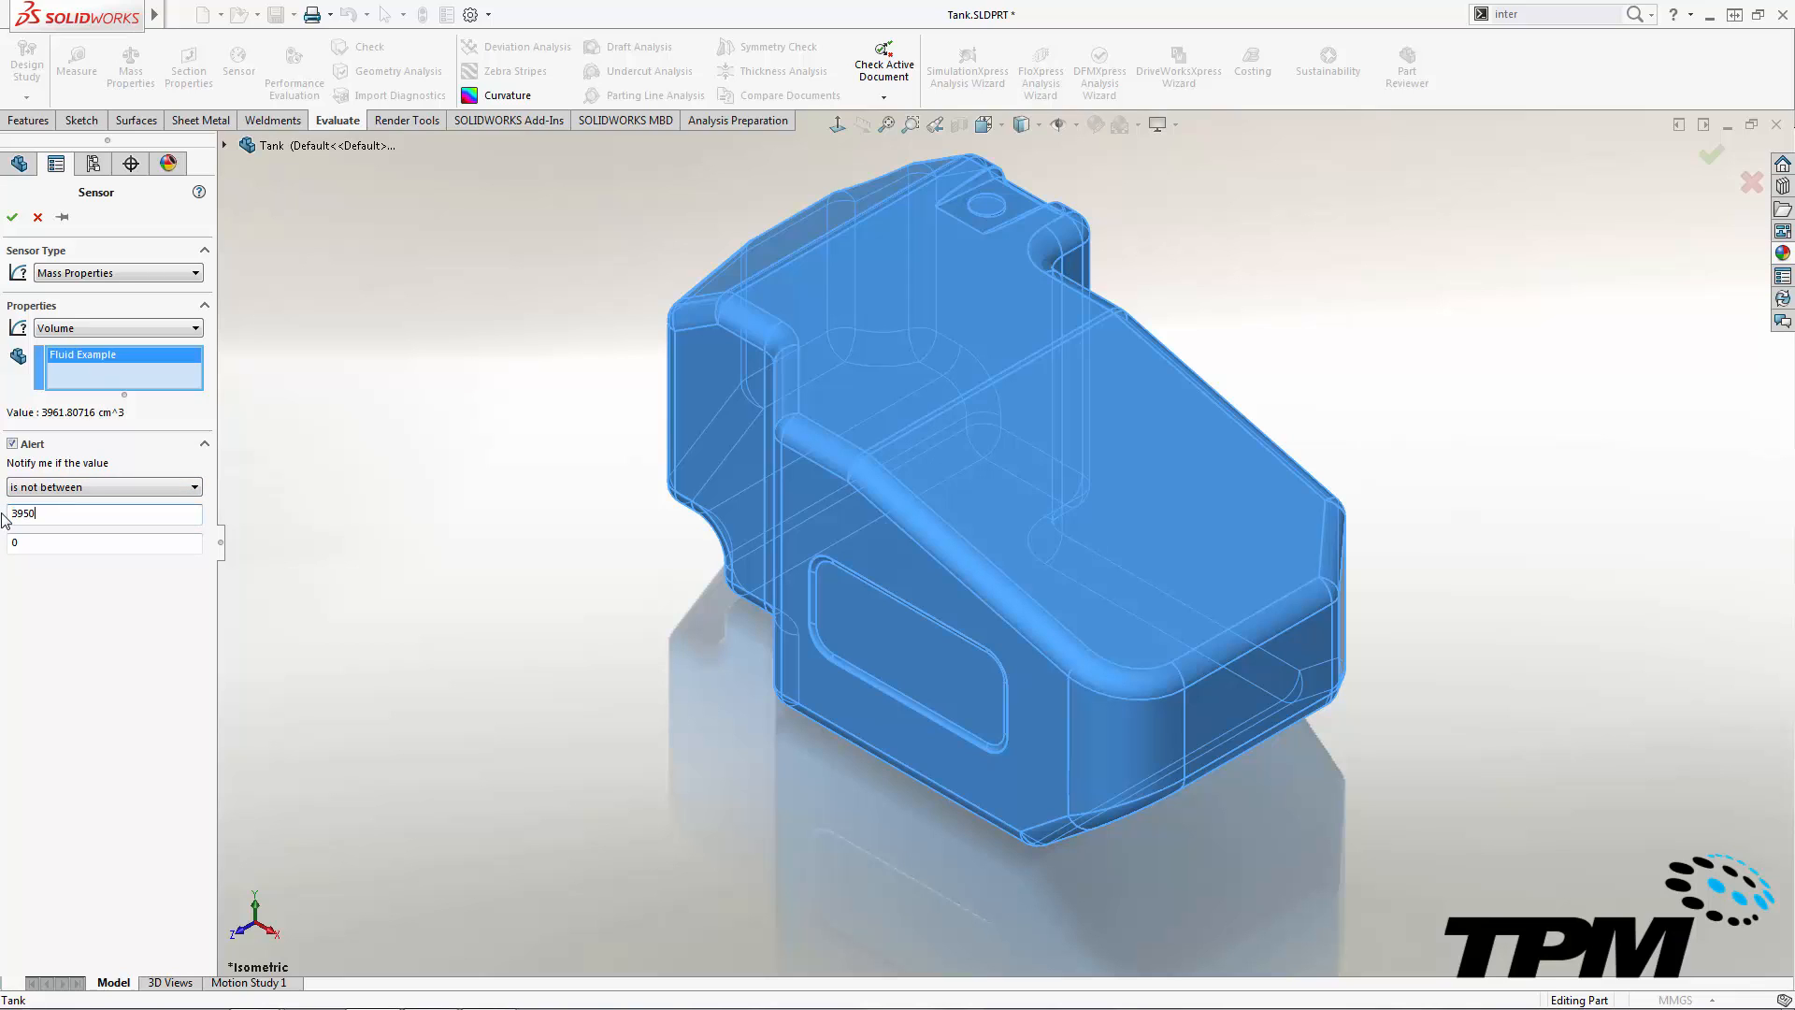
left_click(94, 542)
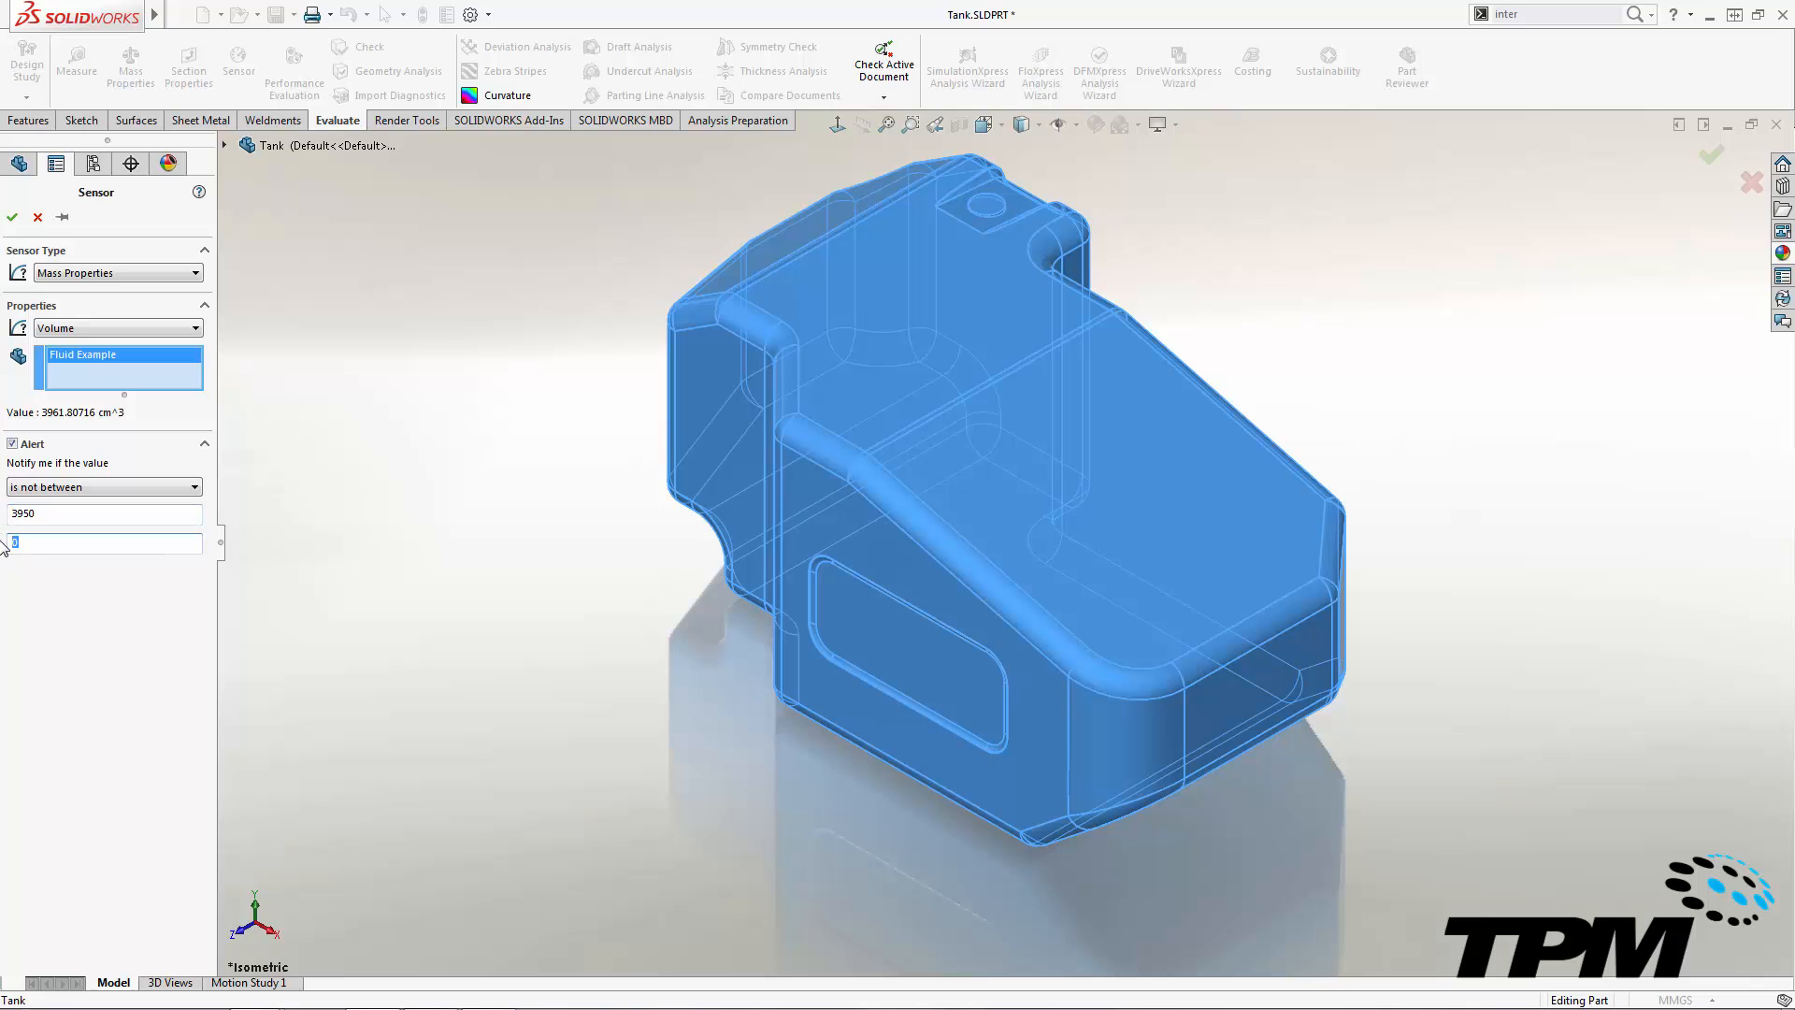
type("4050")
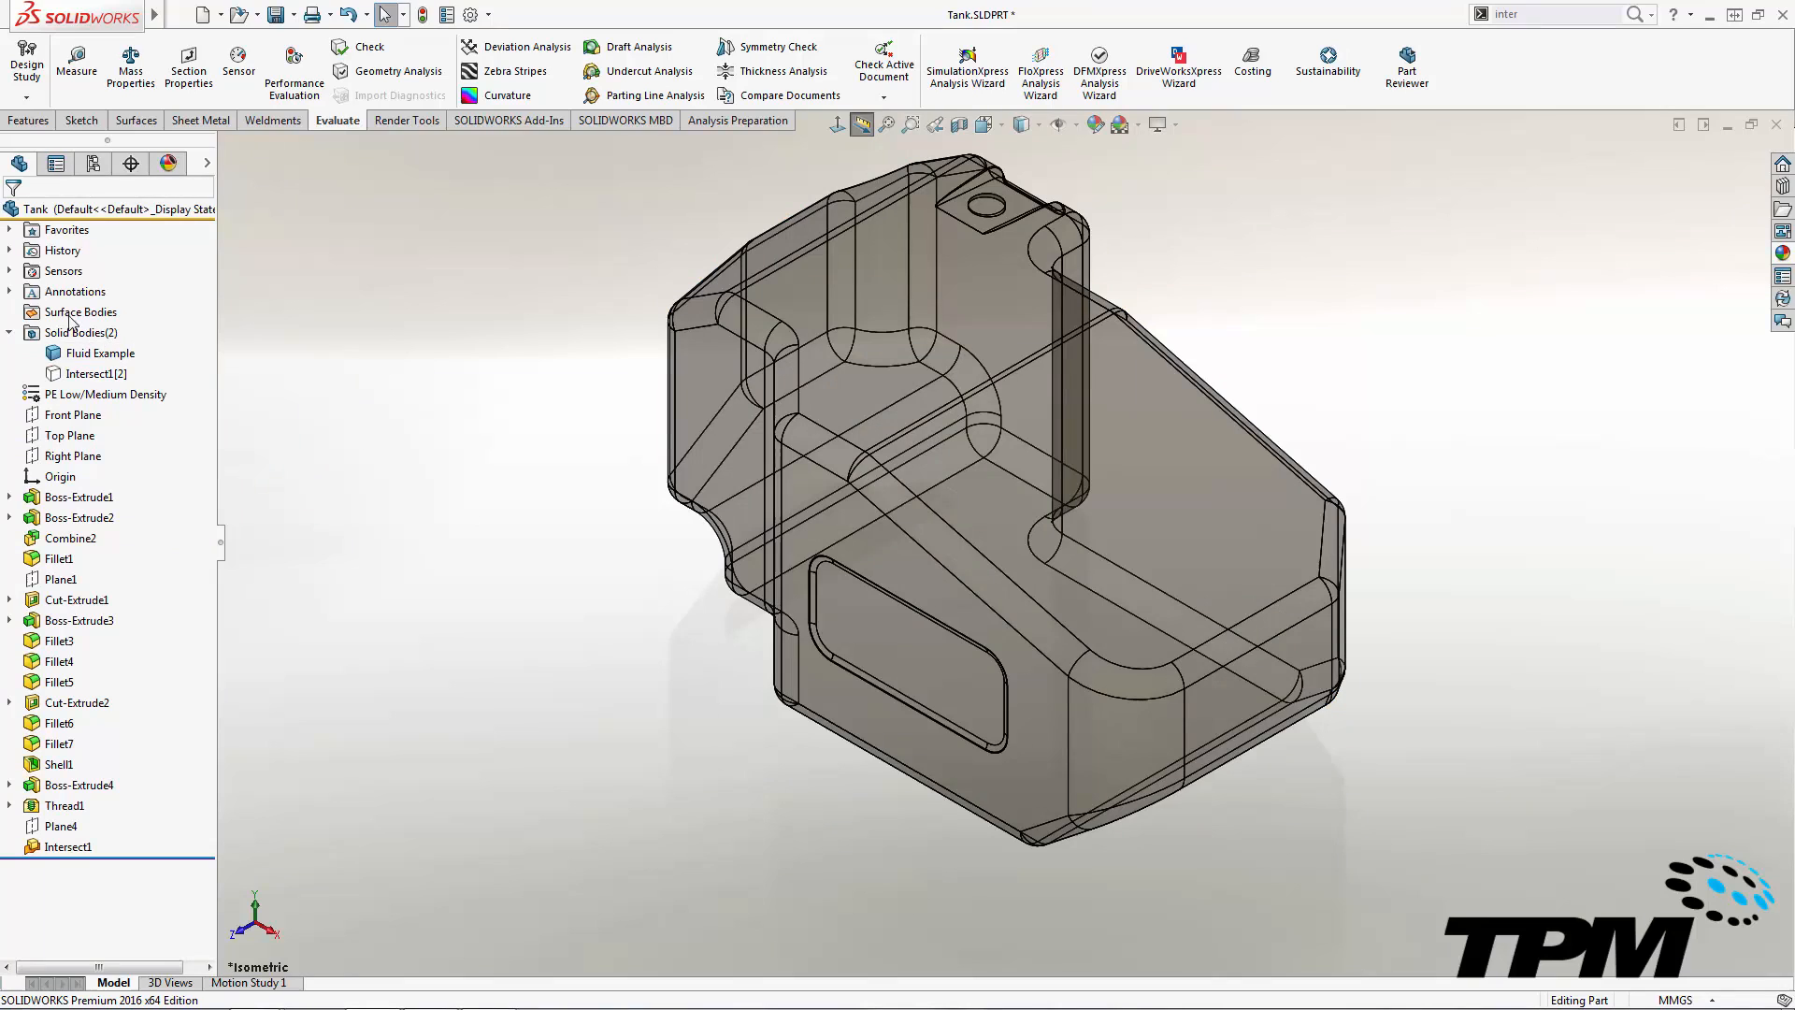
Change a tank sketch dimension to 115 so the Volume1 sensor flags 3929301.81 mm^3 as out of range
left_click(9, 270)
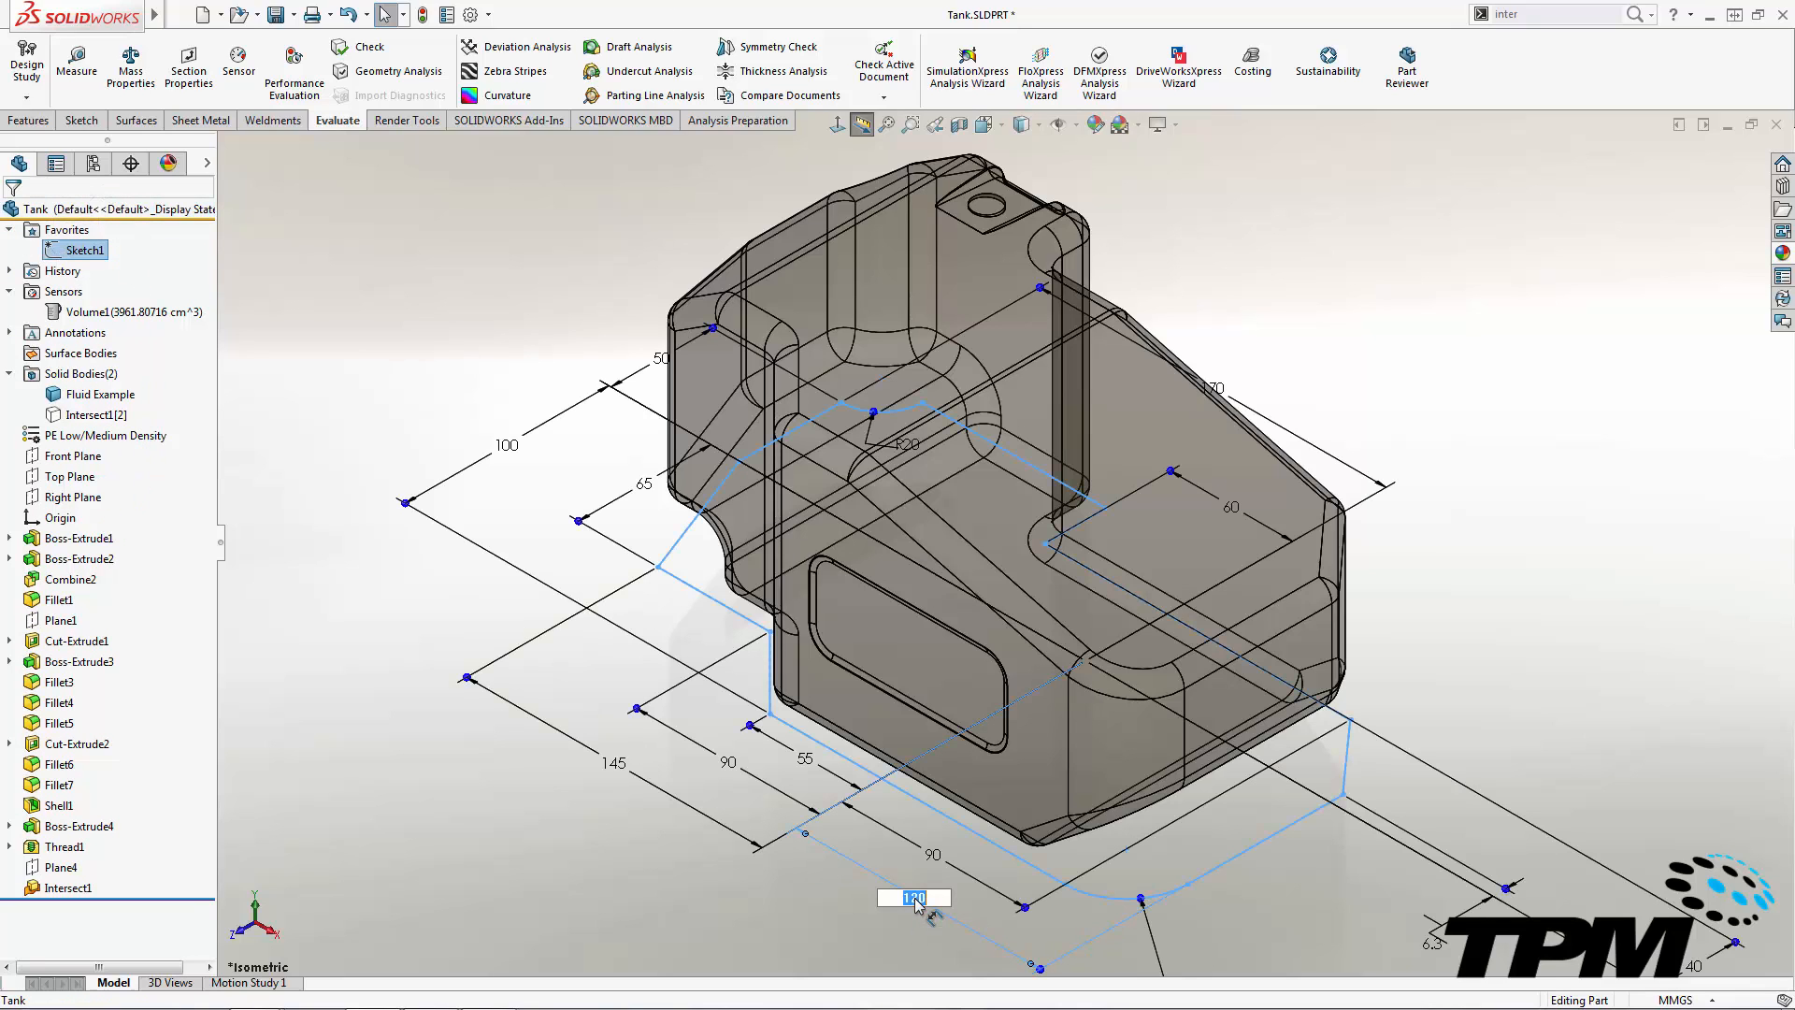
type("115")
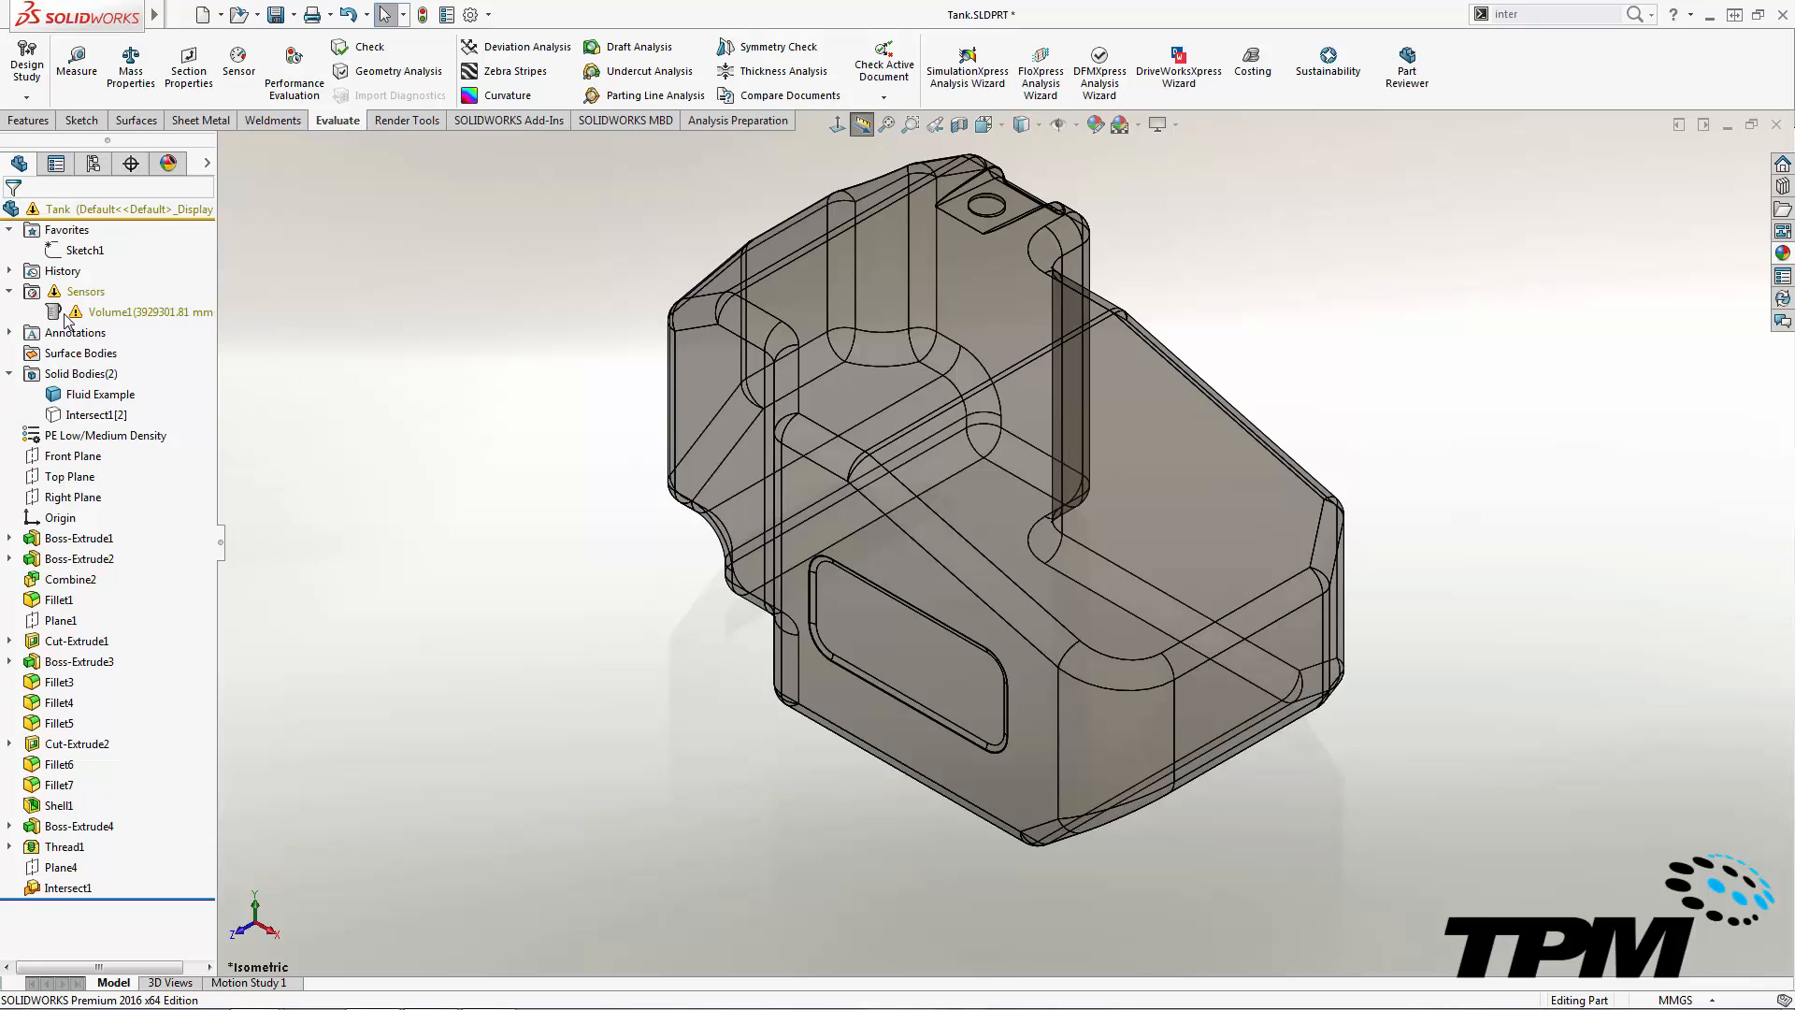
mouse_move(62, 320)
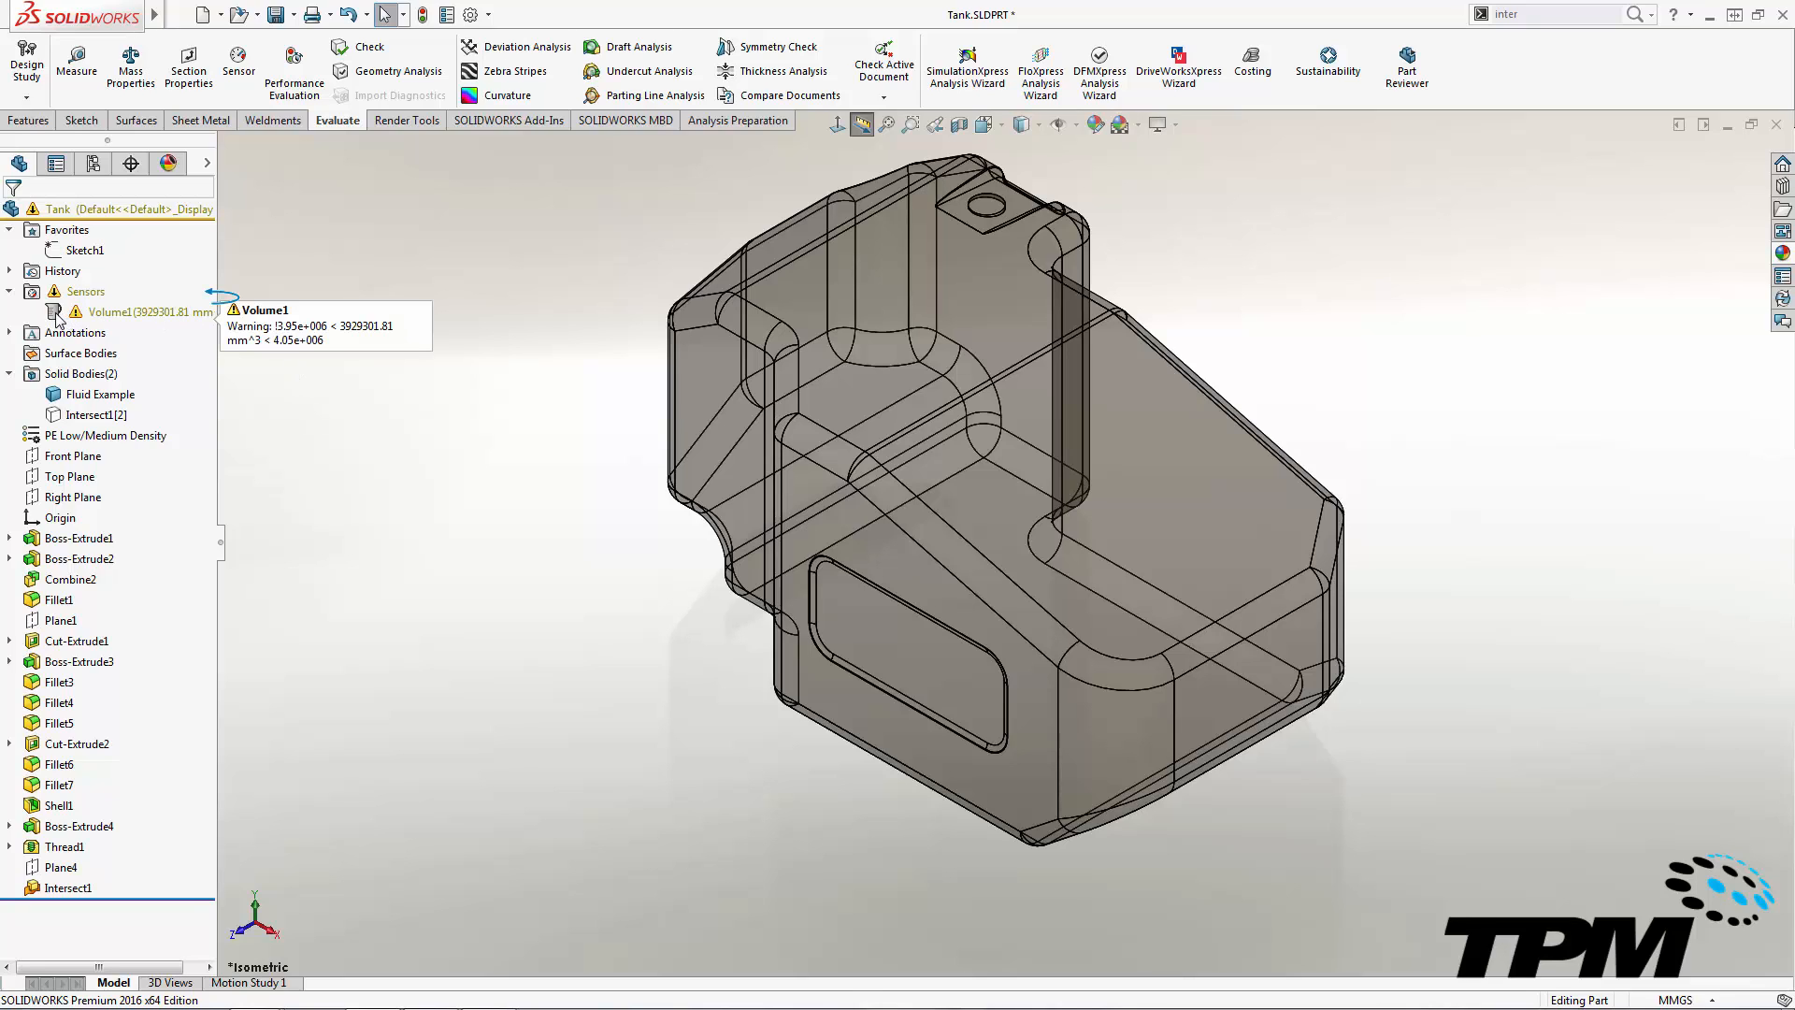